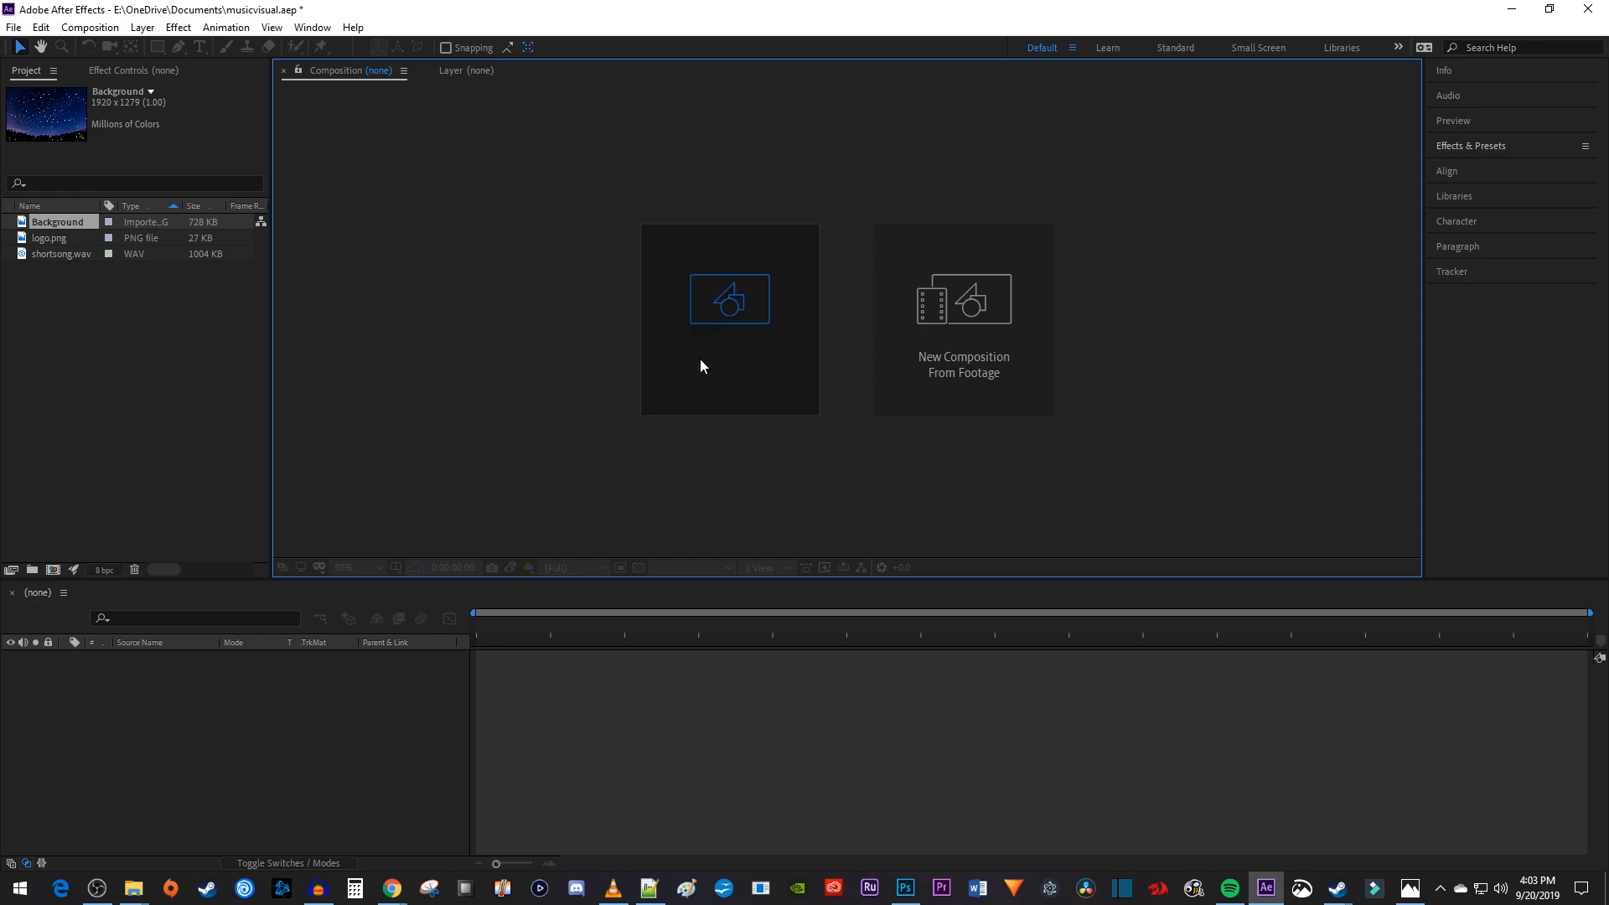
Step: Create a 1920×1080, 60 fps, 6-second composition named Main at Half resolution
{"action": "left_click", "coordinate": [729, 298]}
{"action": "type", "text": "Main"}
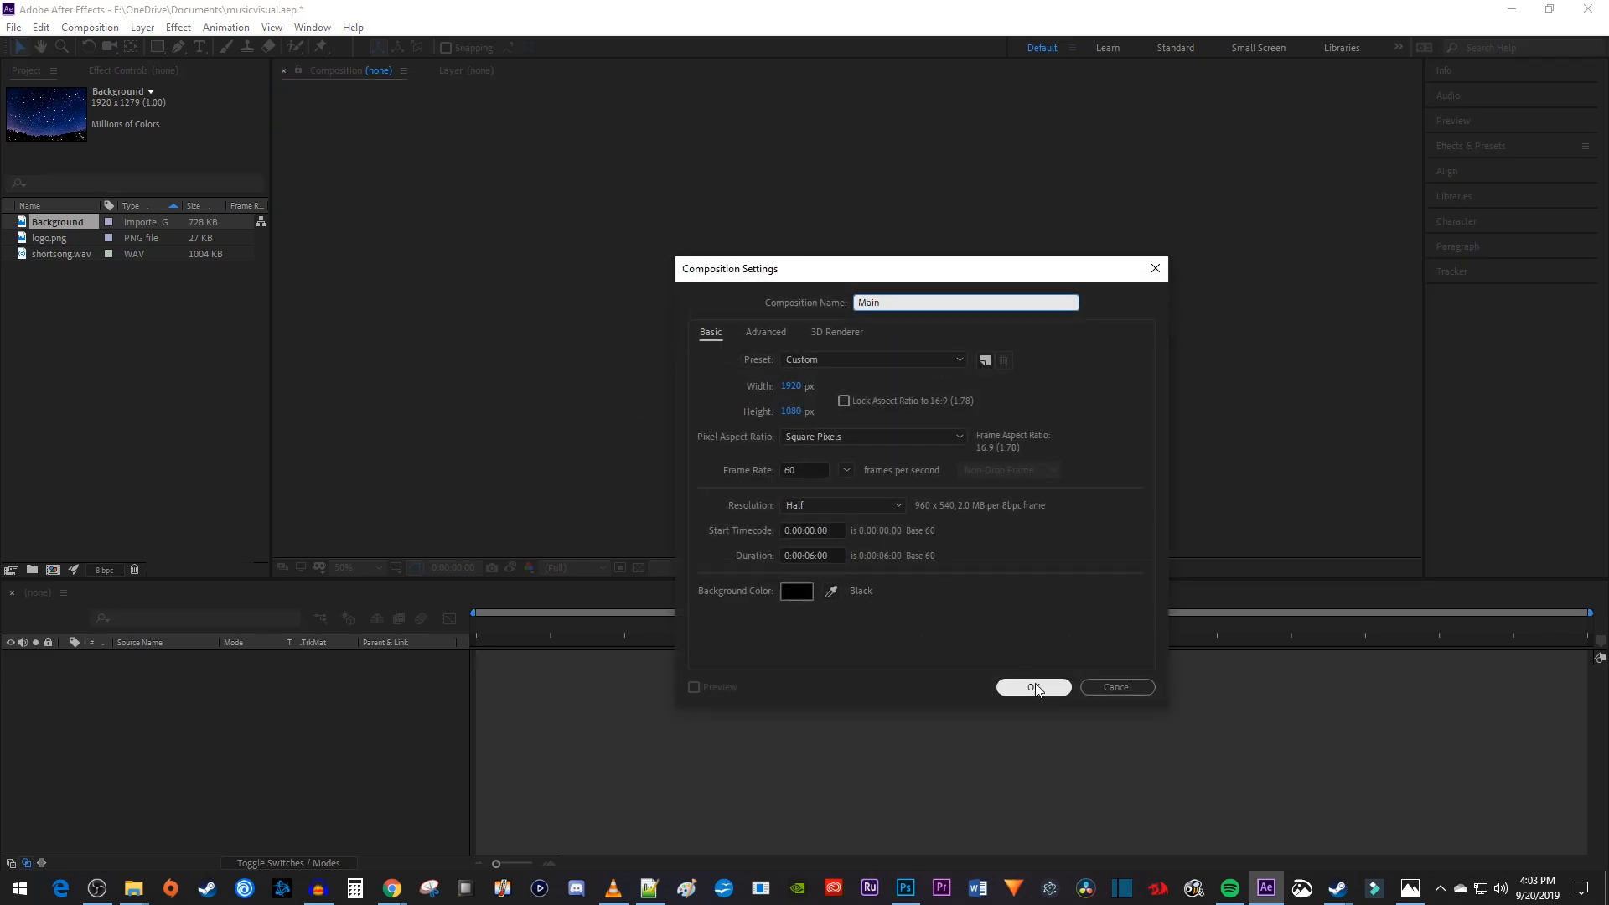
{"action": "left_click", "coordinate": [1032, 687]}
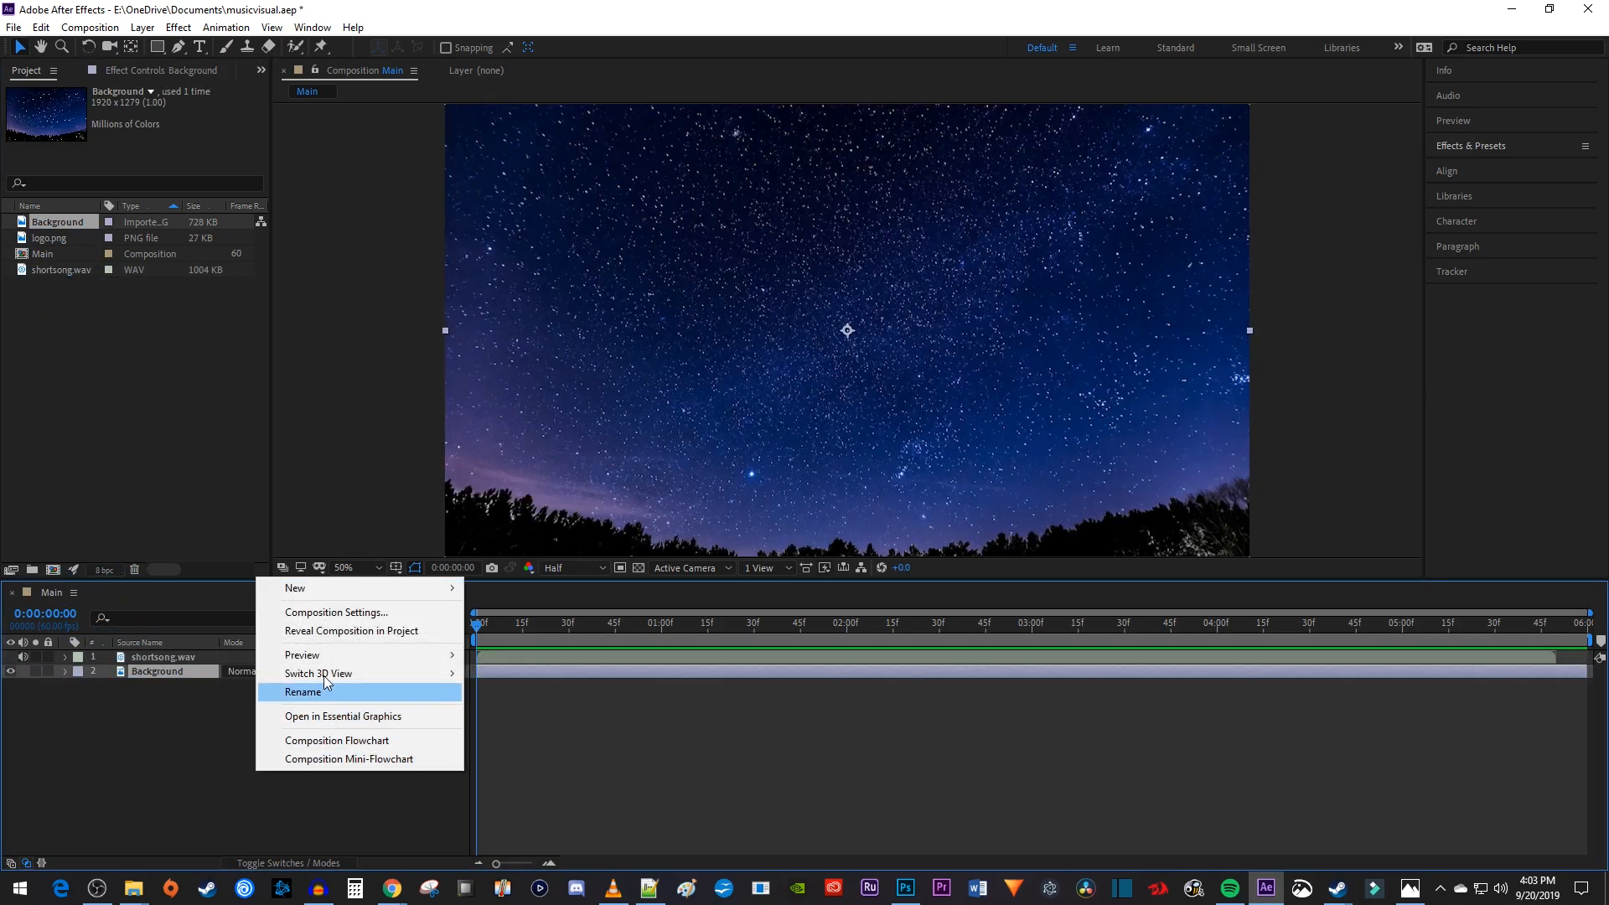
{"action": "mouse_move", "coordinate": [296, 589]}
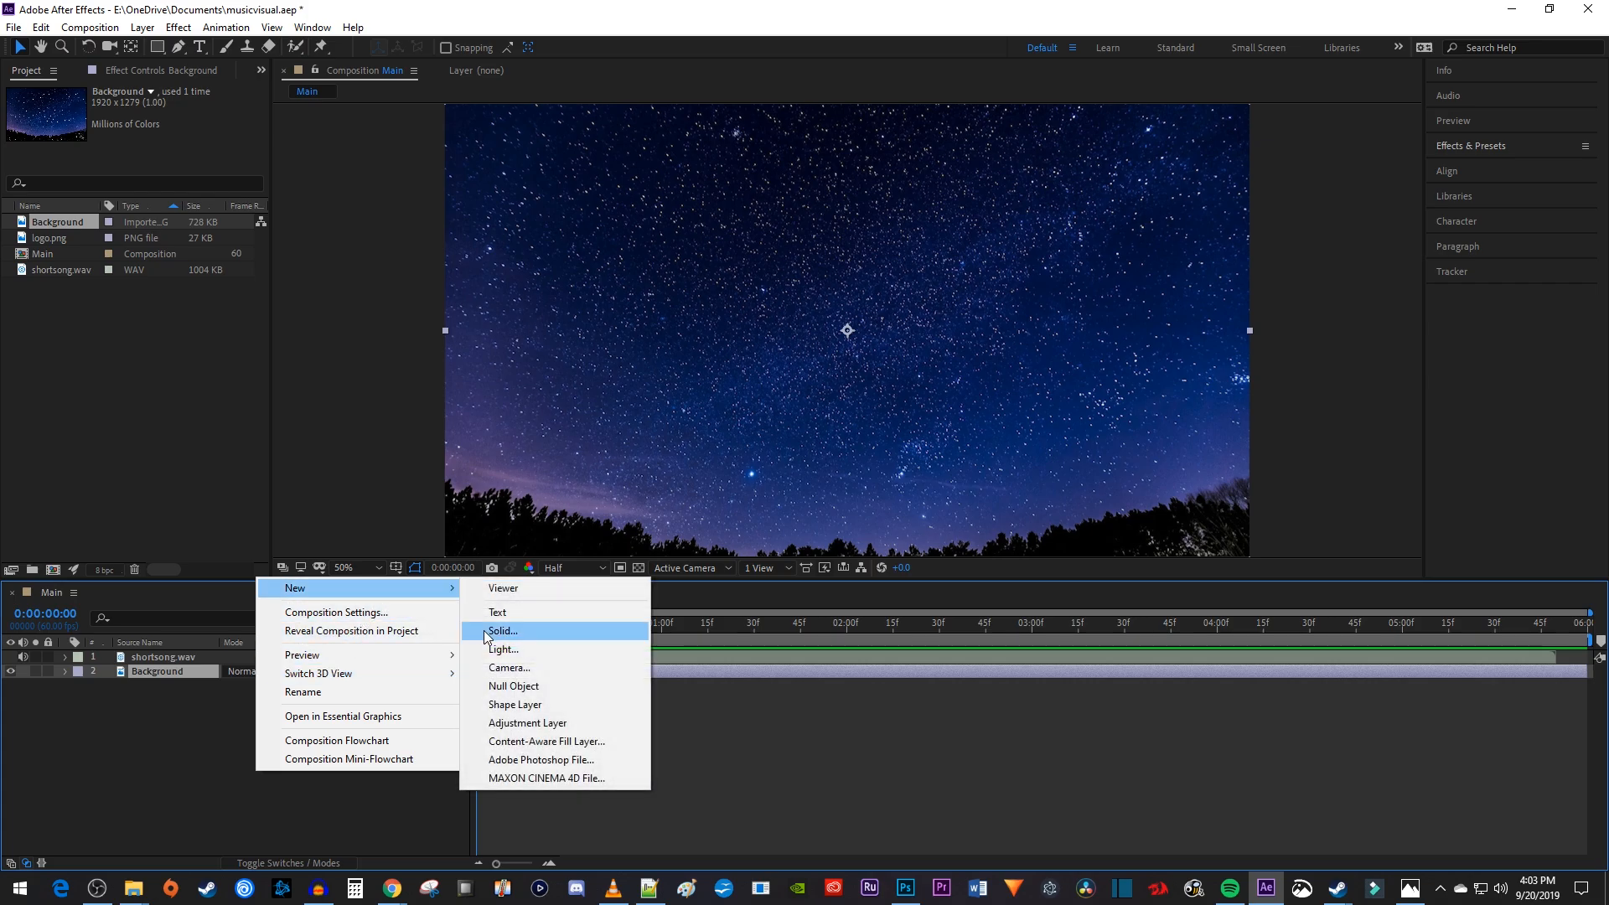
Step: Add a black 1920×1080 solid layer named Audio Spectrum to Main
{"action": "left_click", "coordinate": [502, 630]}
{"action": "type", "text": "Audio Spectrum"}
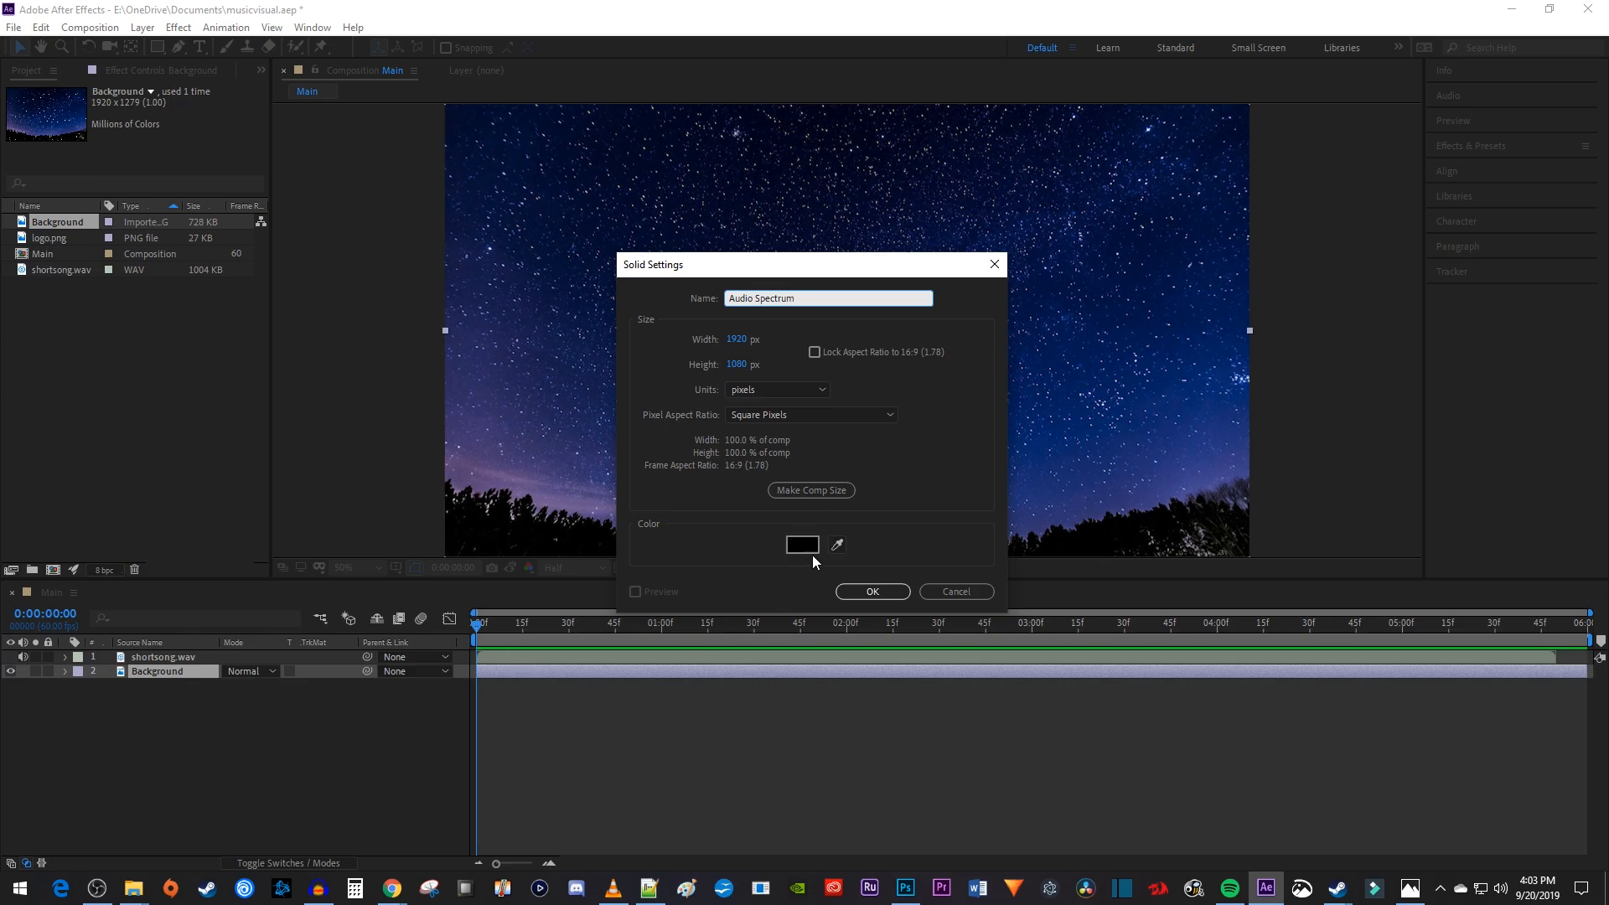
{"action": "left_click", "coordinate": [872, 591]}
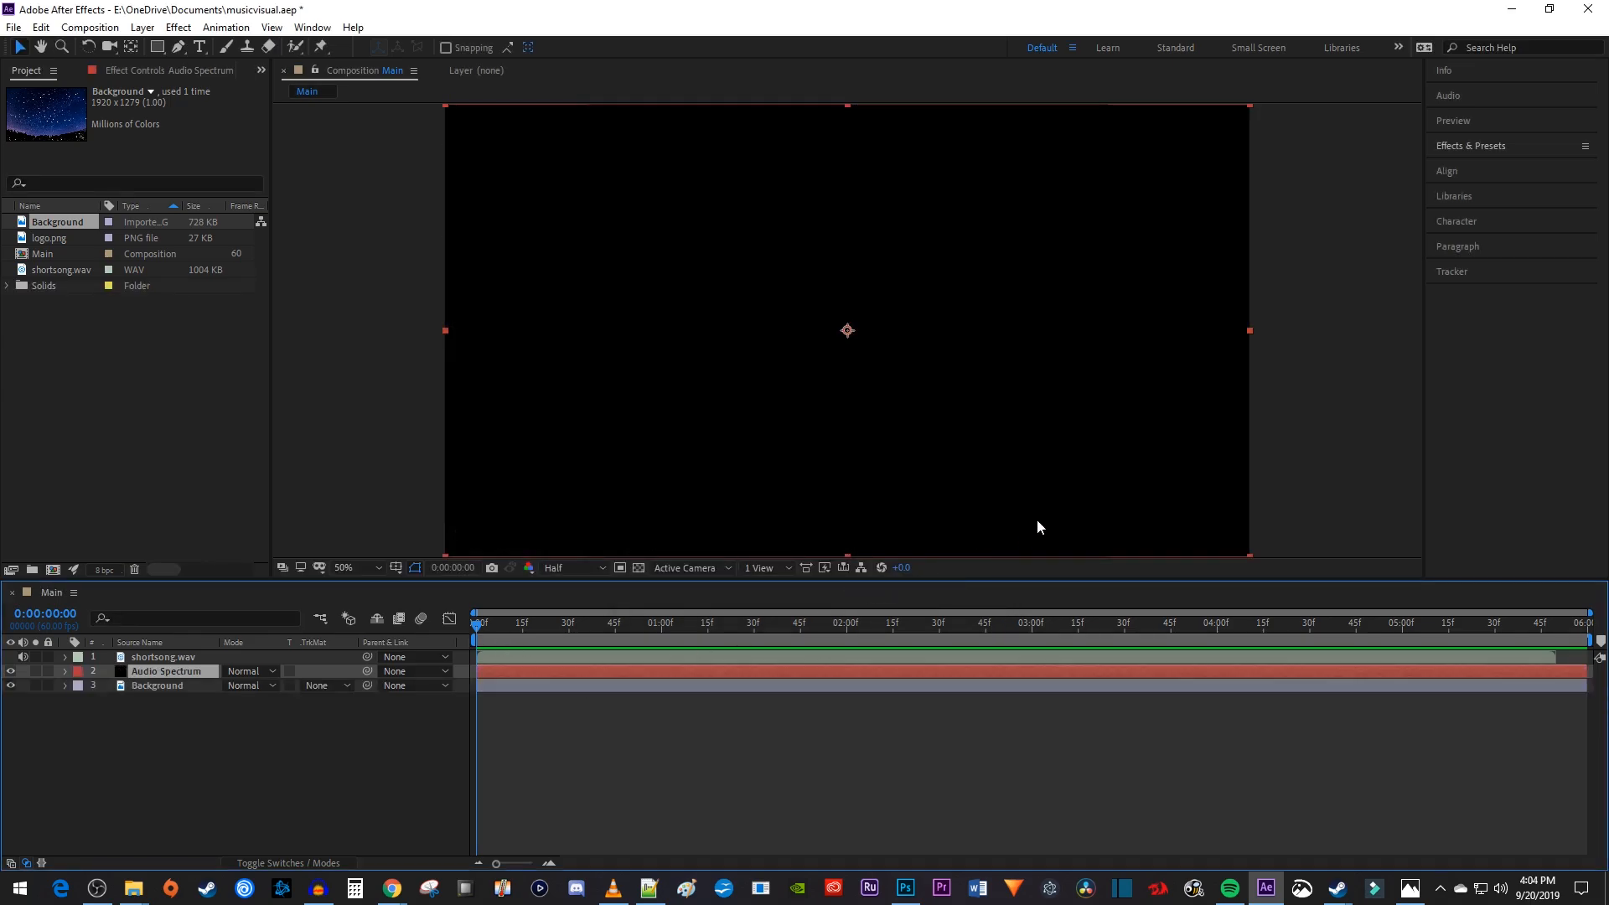
Step: Apply Audio Spectrum driven by shortsong.wav, showing only Side B
{"action": "left_click", "coordinate": [1470, 145]}
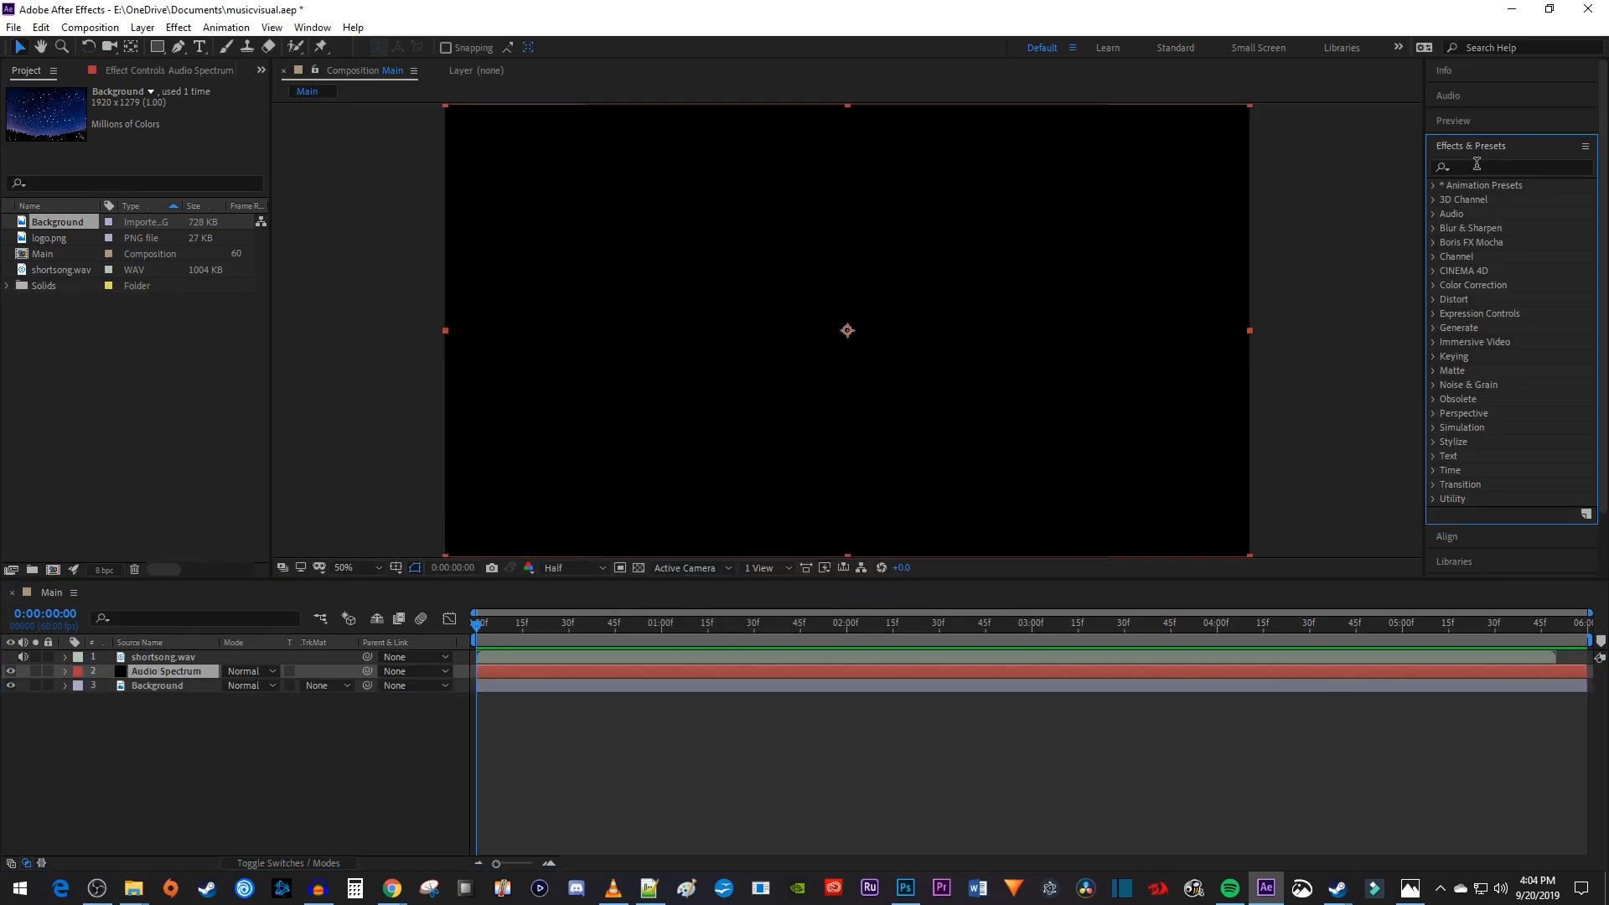
{"action": "type", "text": "Audio Spectrum"}
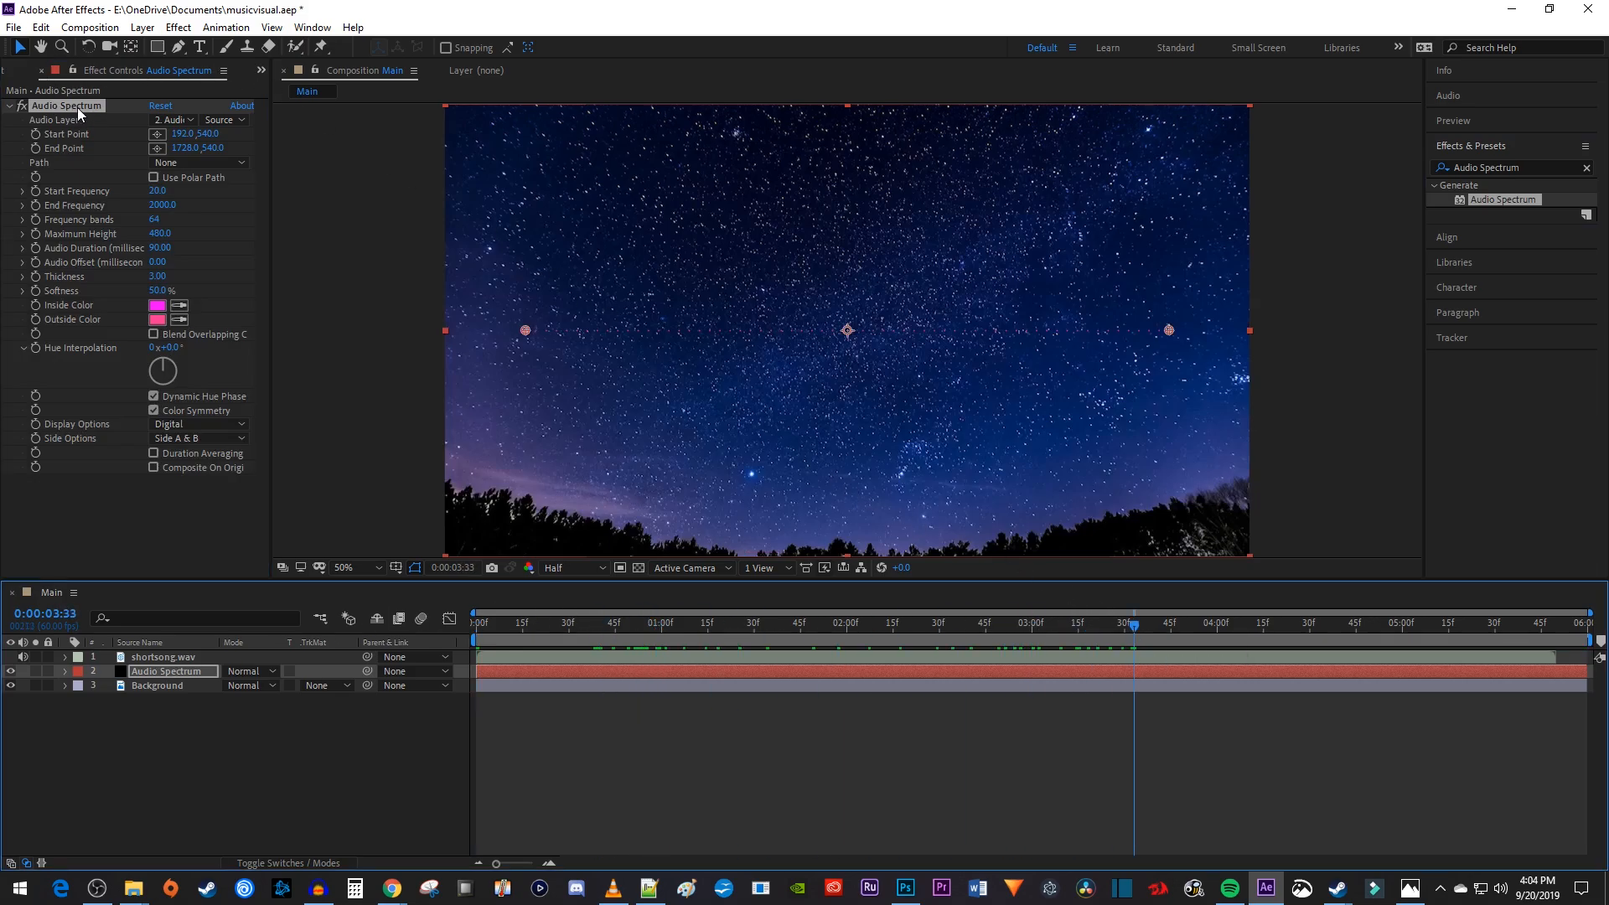
{"action": "left_click", "coordinate": [172, 119]}
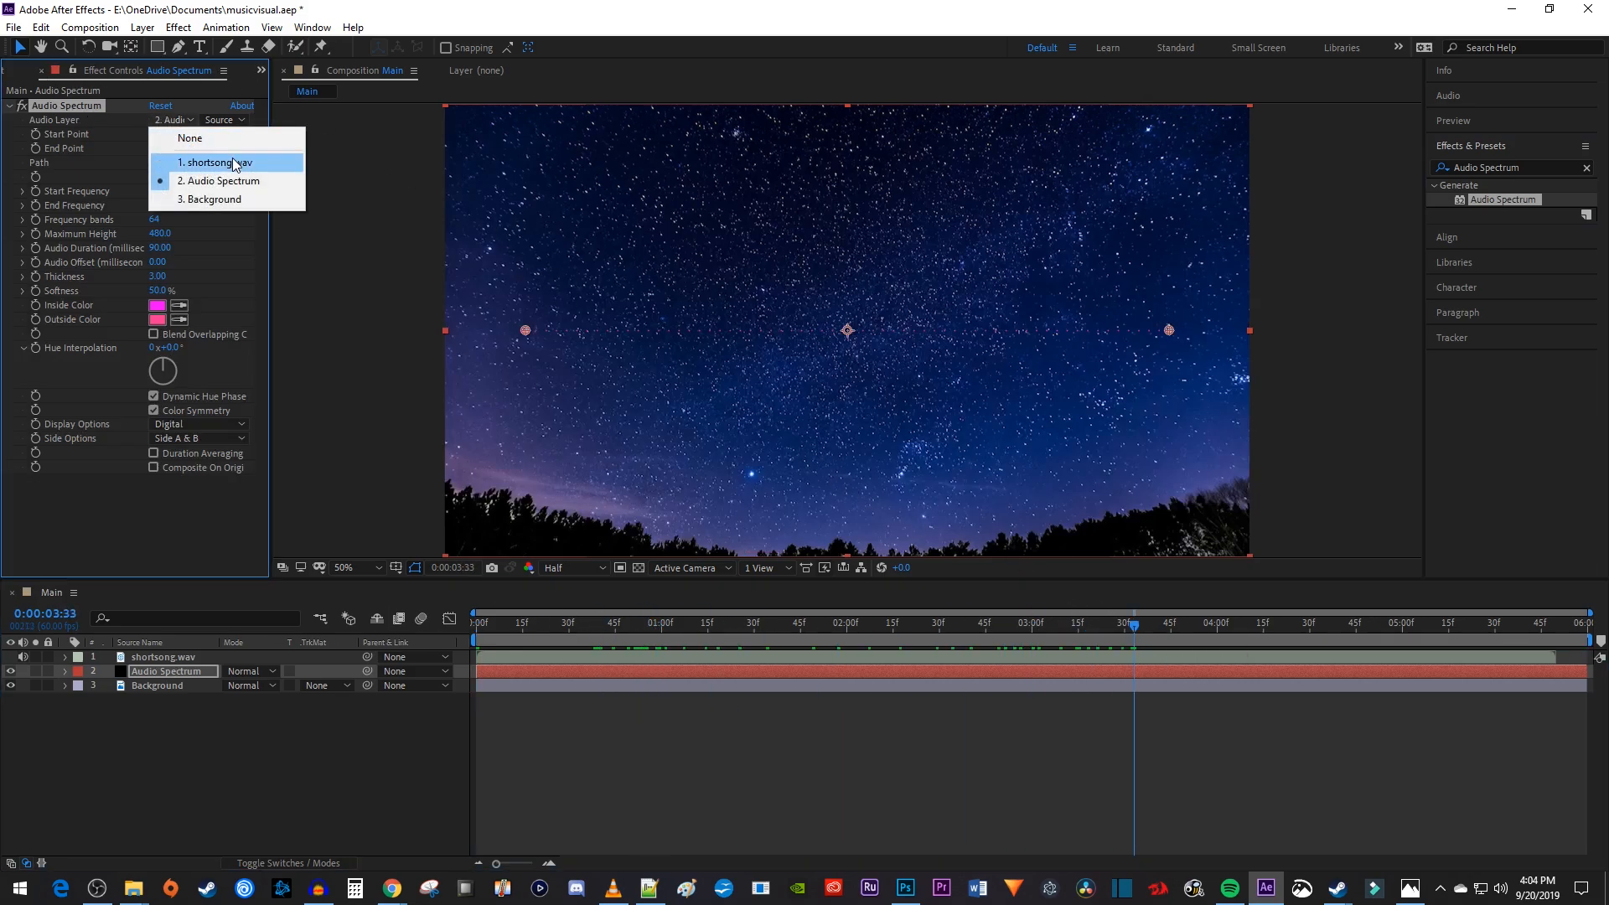
{"action": "left_click", "coordinate": [211, 162]}
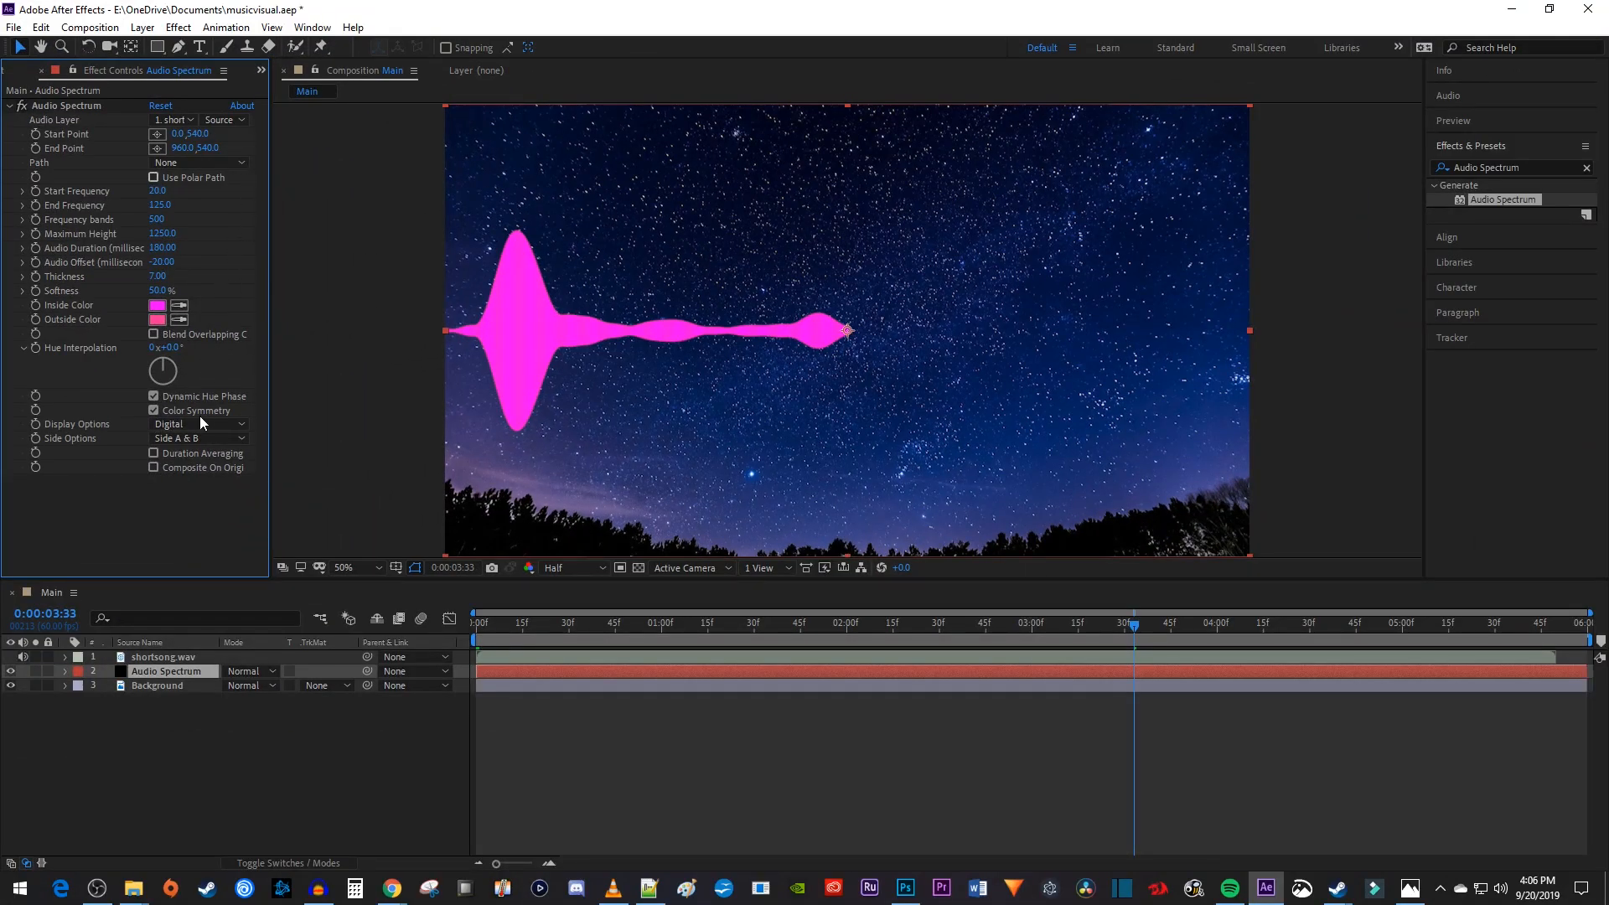
{"action": "left_click", "coordinate": [198, 438]}
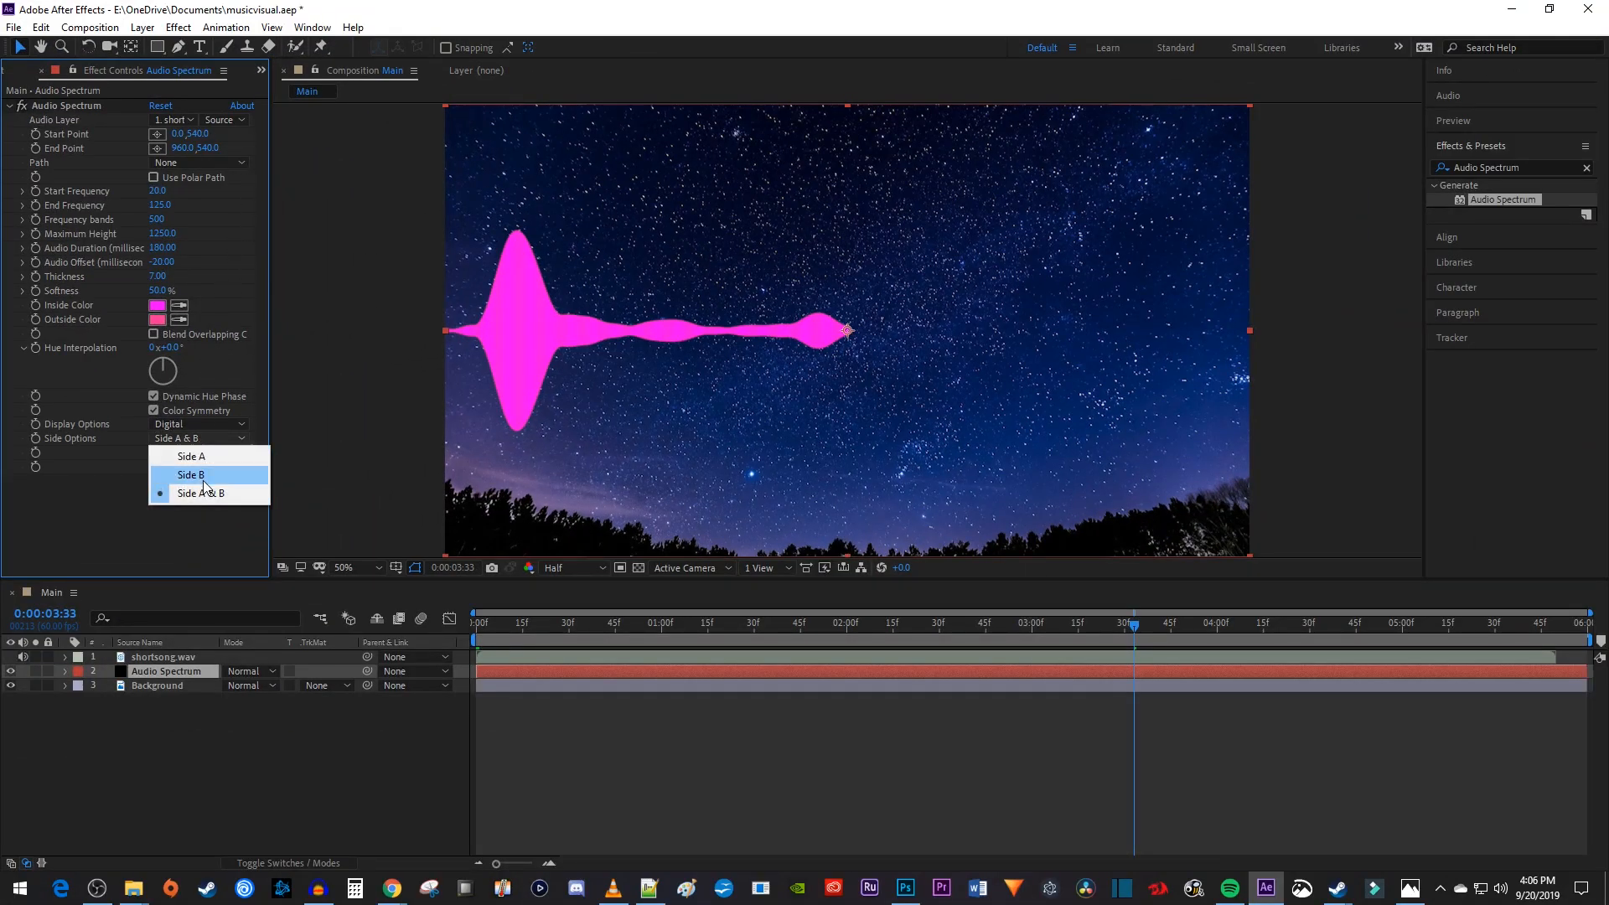
{"action": "left_click", "coordinate": [191, 474]}
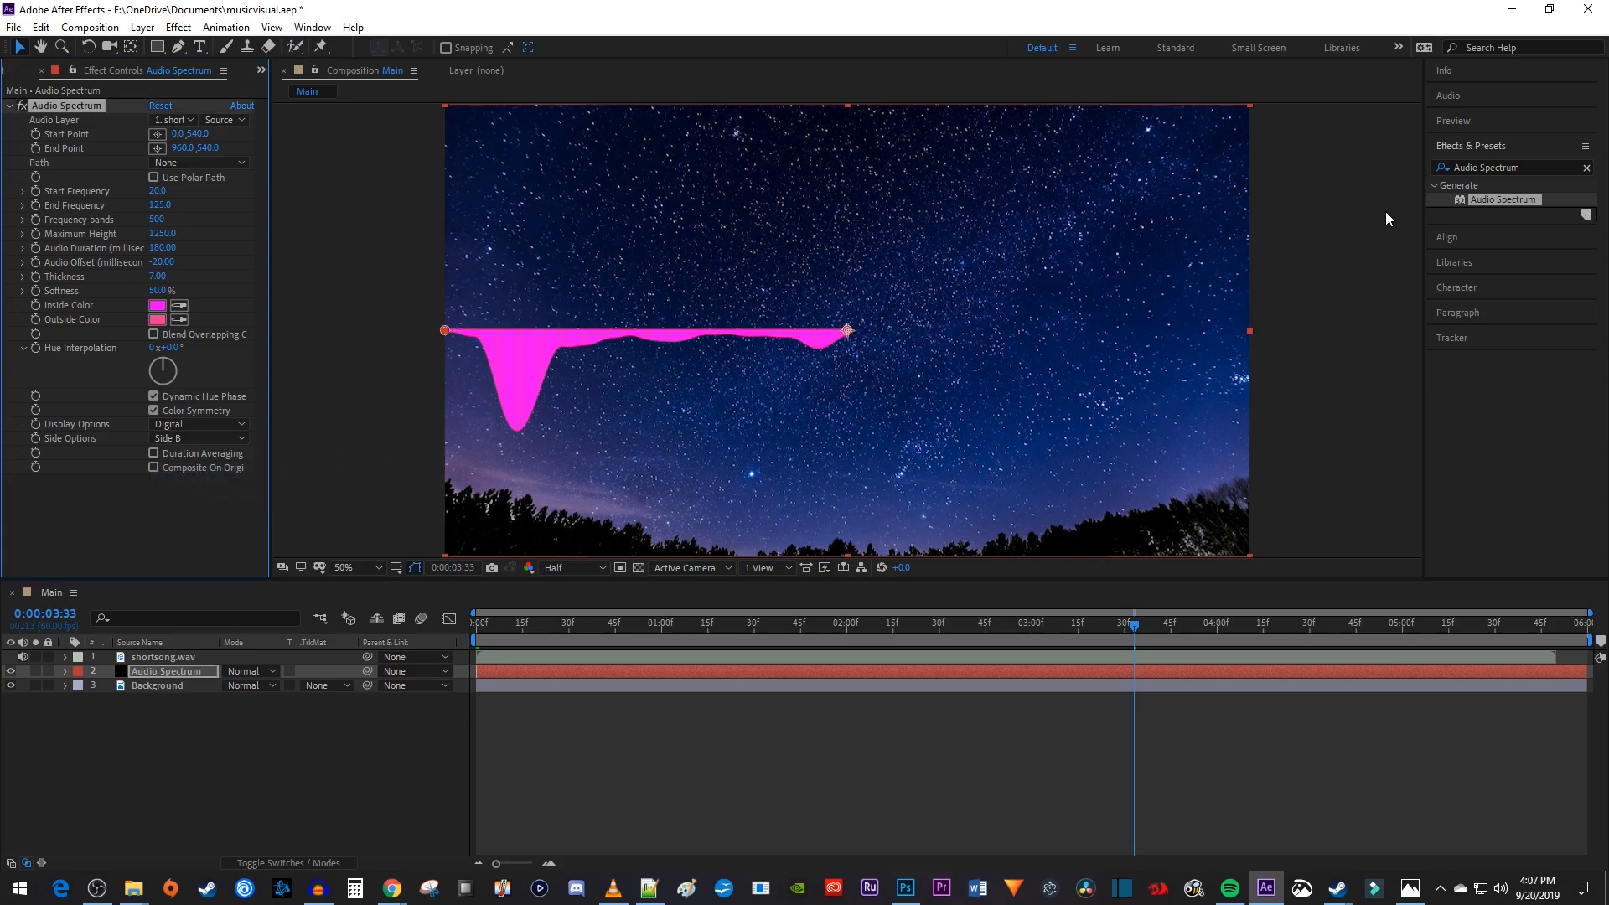
Step: Apply Polar Coordinates set to Rect to Polar, then add the Mirror effect
{"action": "type", "text": "p"}
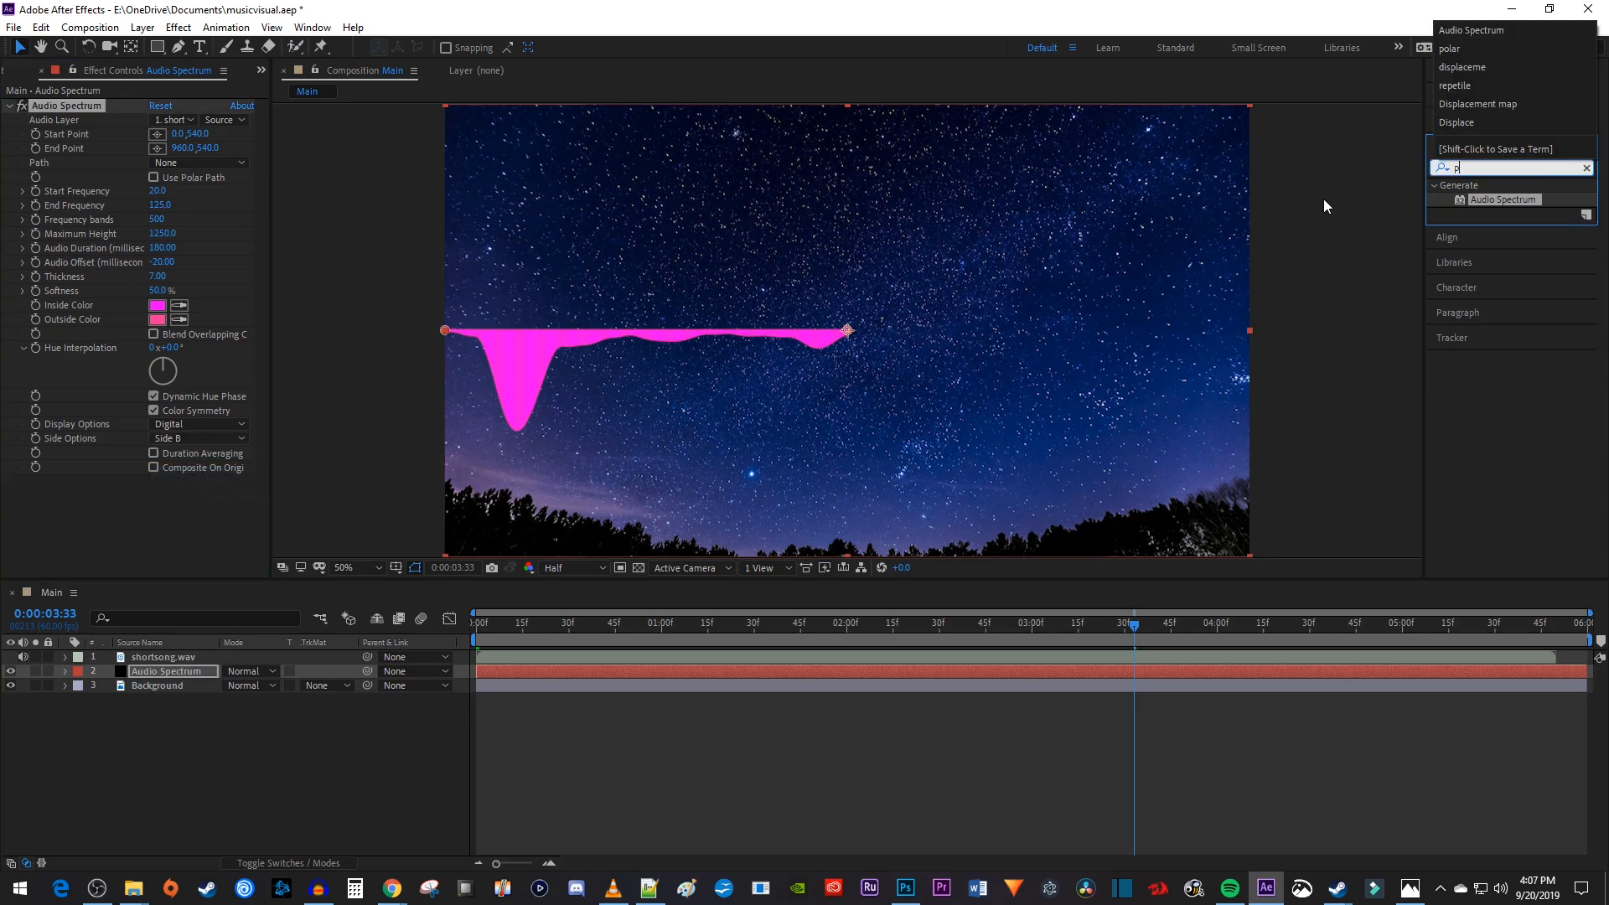
{"action": "type", "text": "olar"}
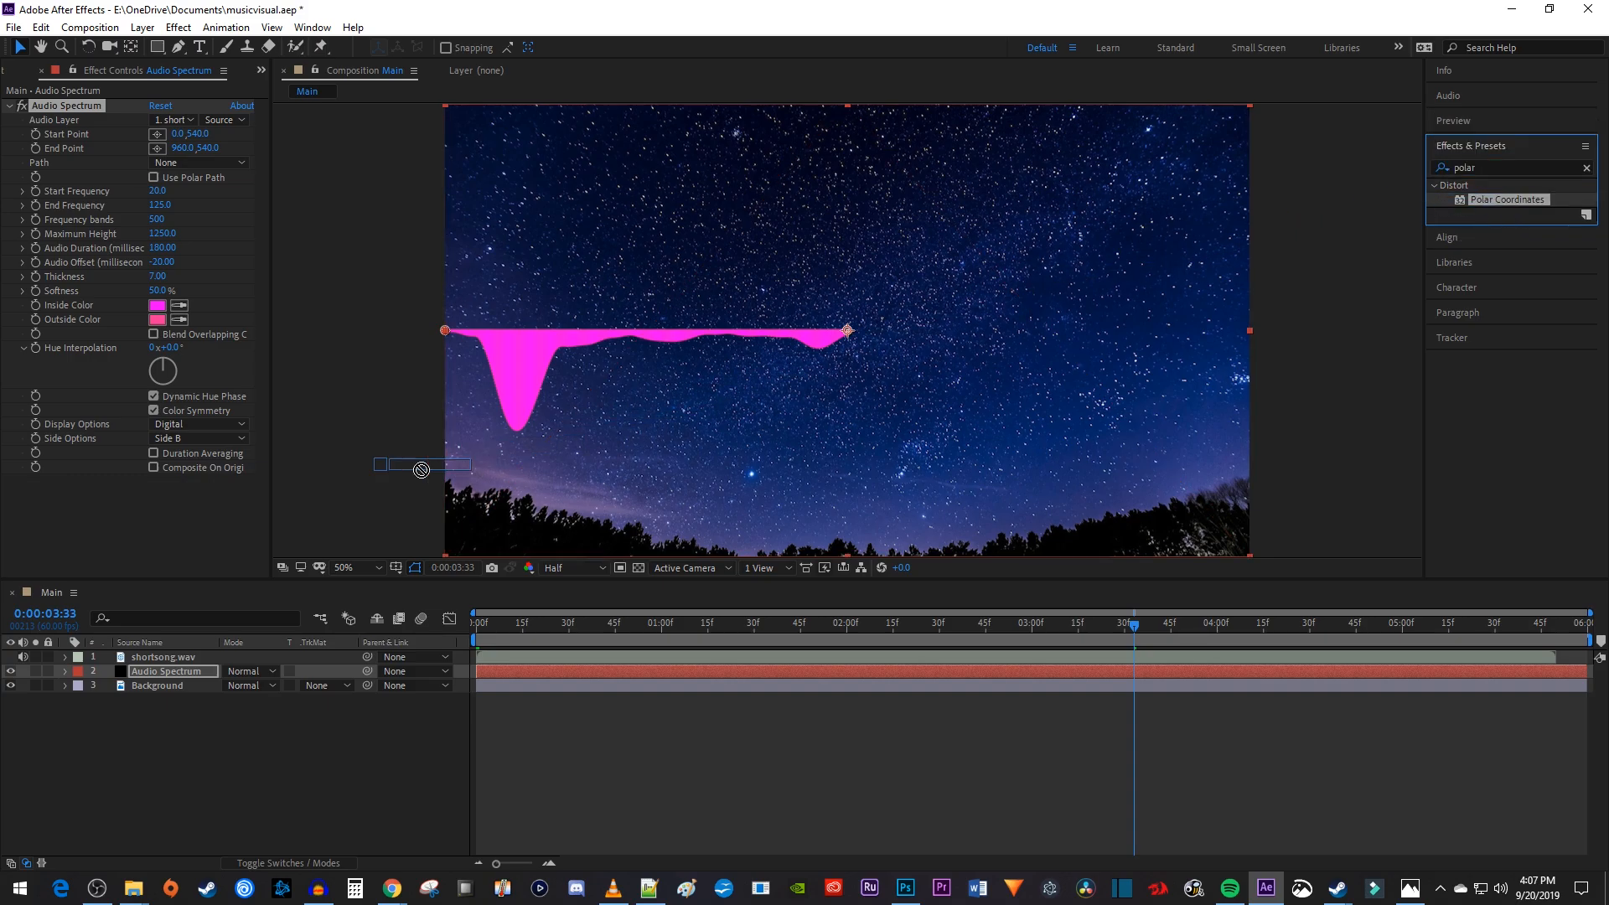
{"action": "double_click", "coordinate": [1508, 200]}
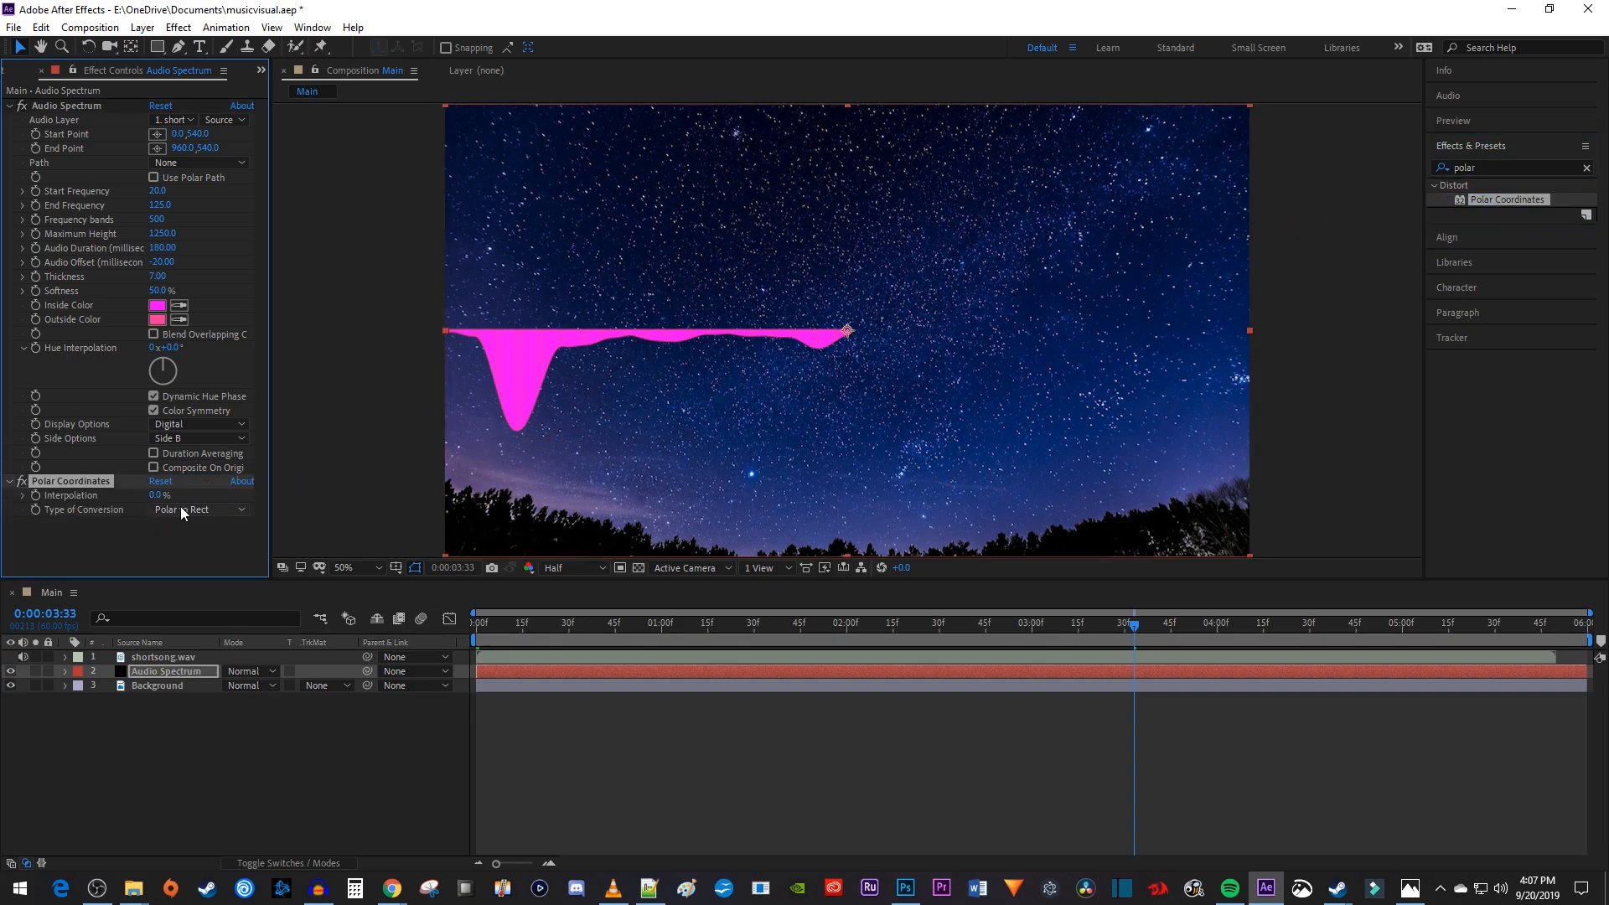
{"action": "left_click", "coordinate": [198, 508]}
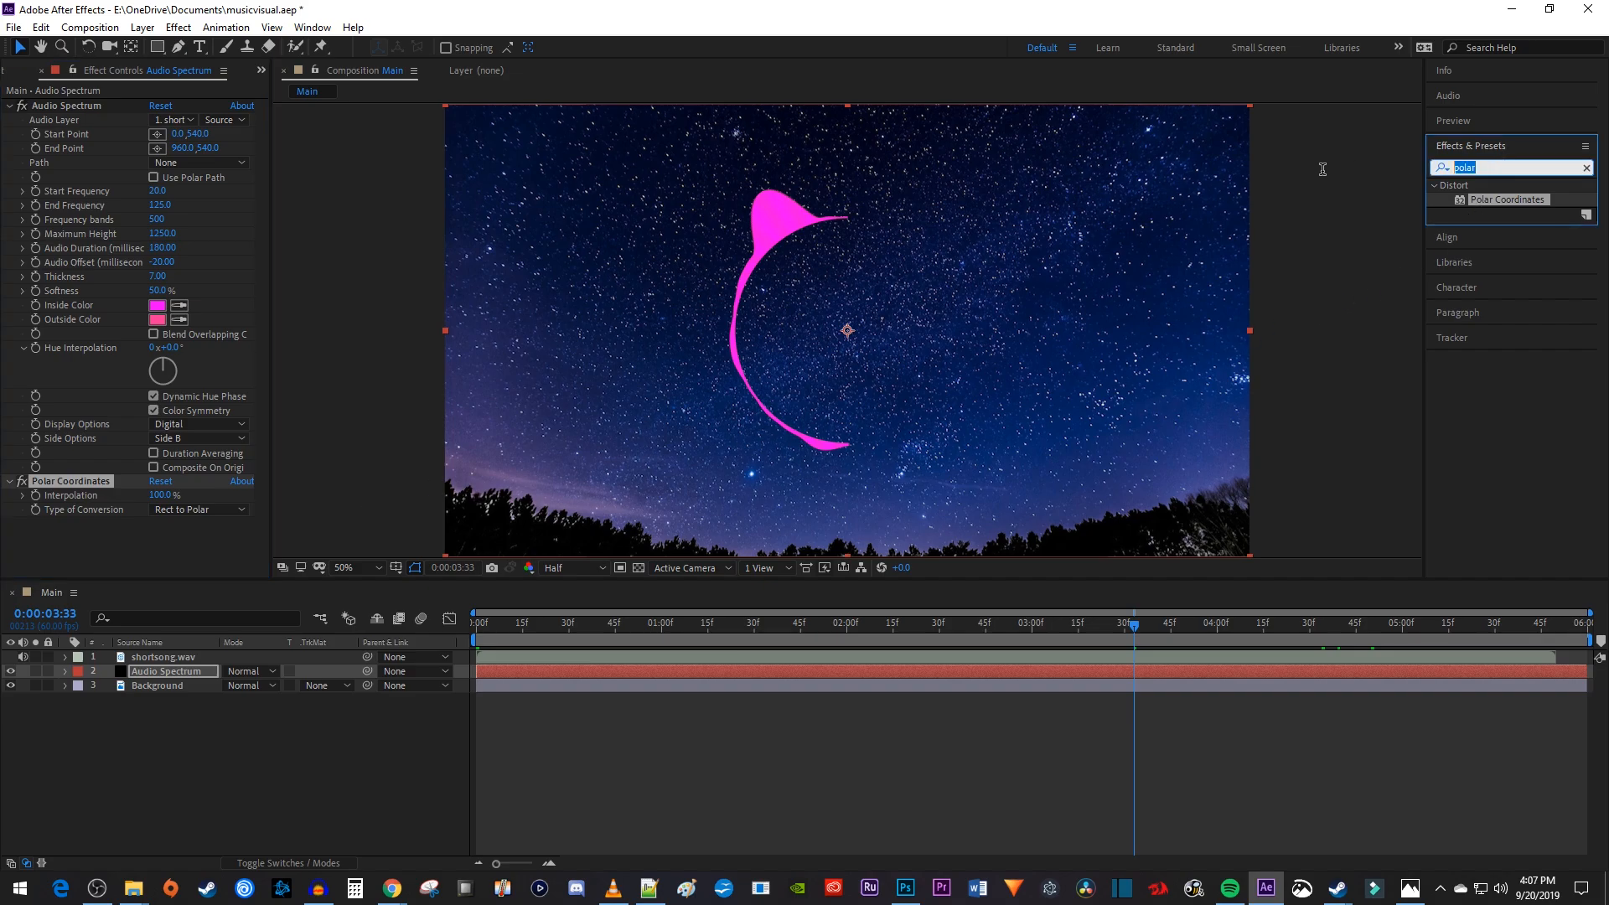
{"action": "type", "text": "mirror"}
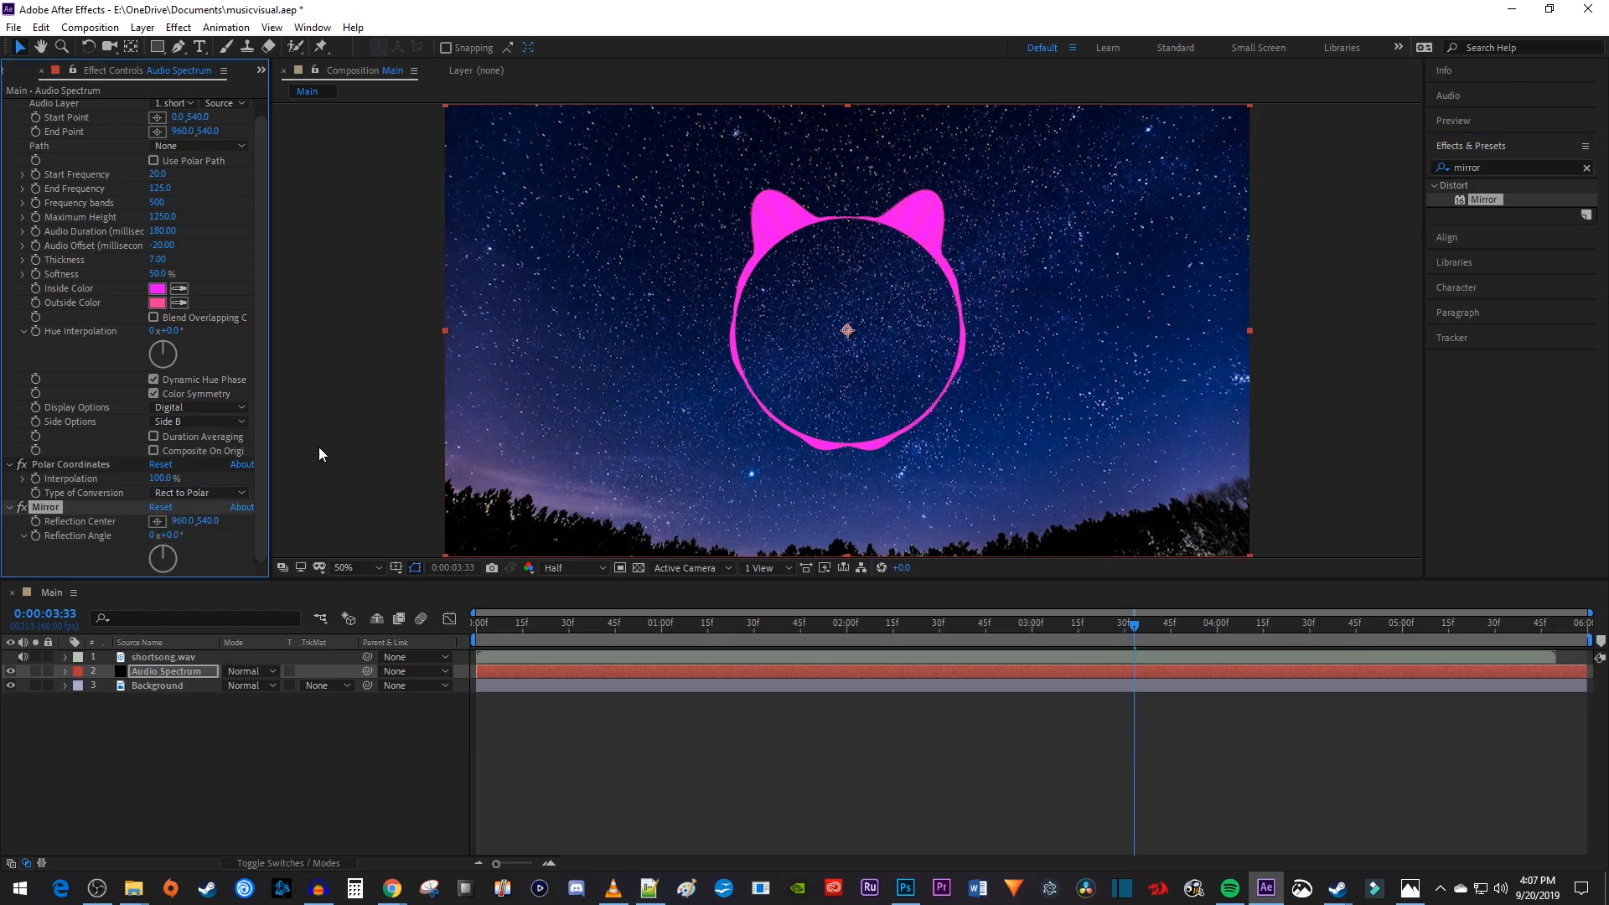
Step: Apply 4-Color Gradient to Audio Spectrum and set its first colour
{"action": "left_click", "coordinate": [178, 27]}
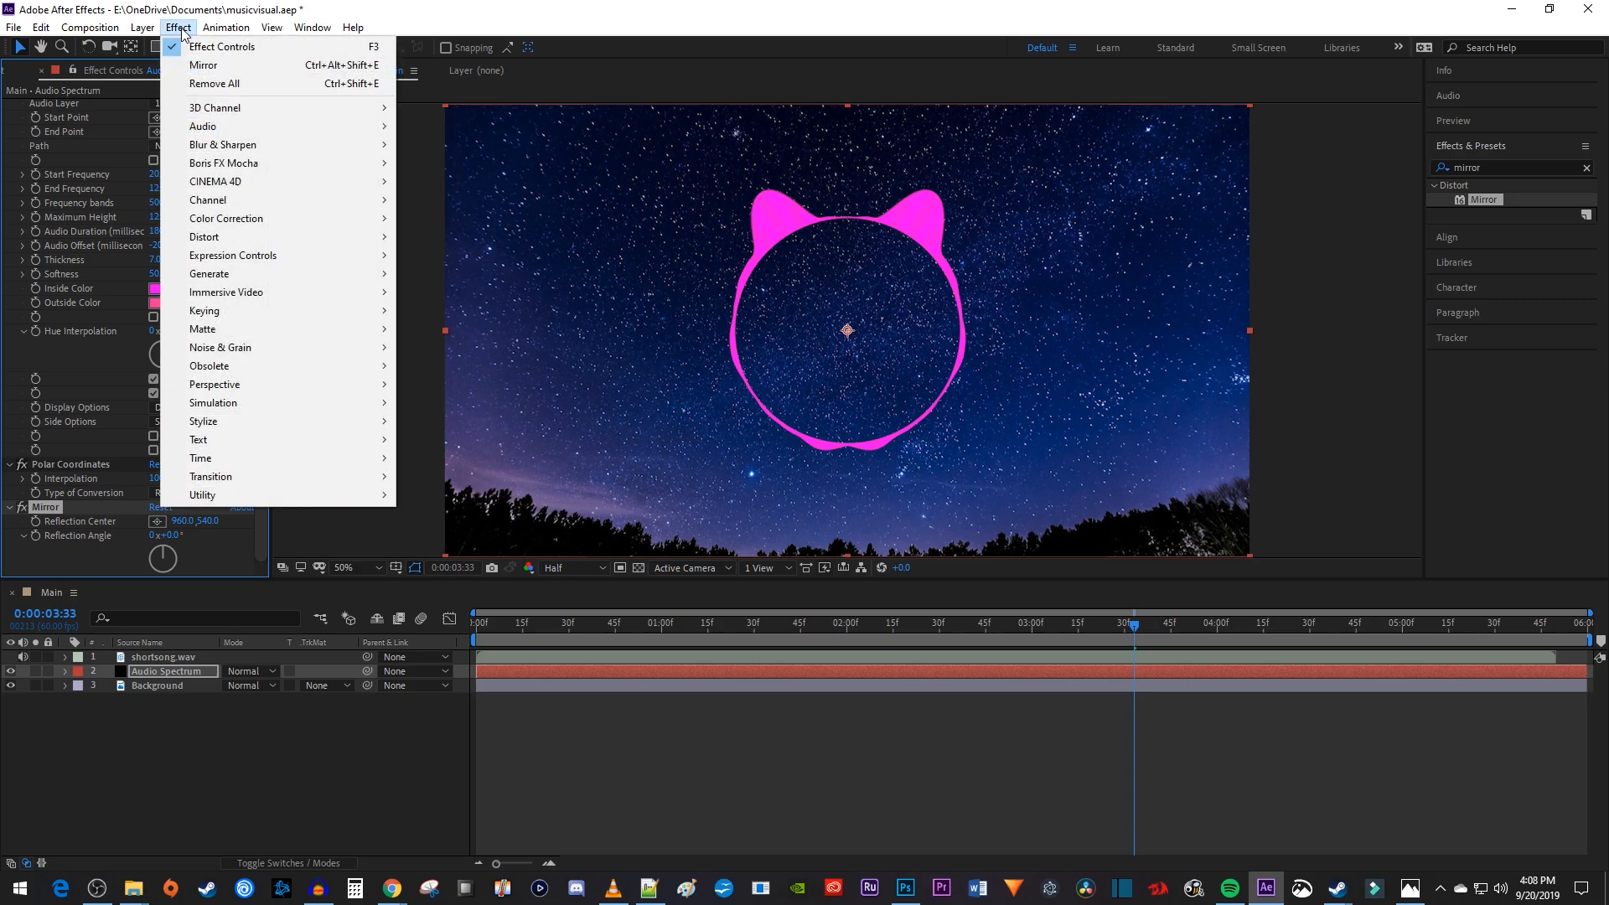
{"action": "mouse_move", "coordinate": [209, 273]}
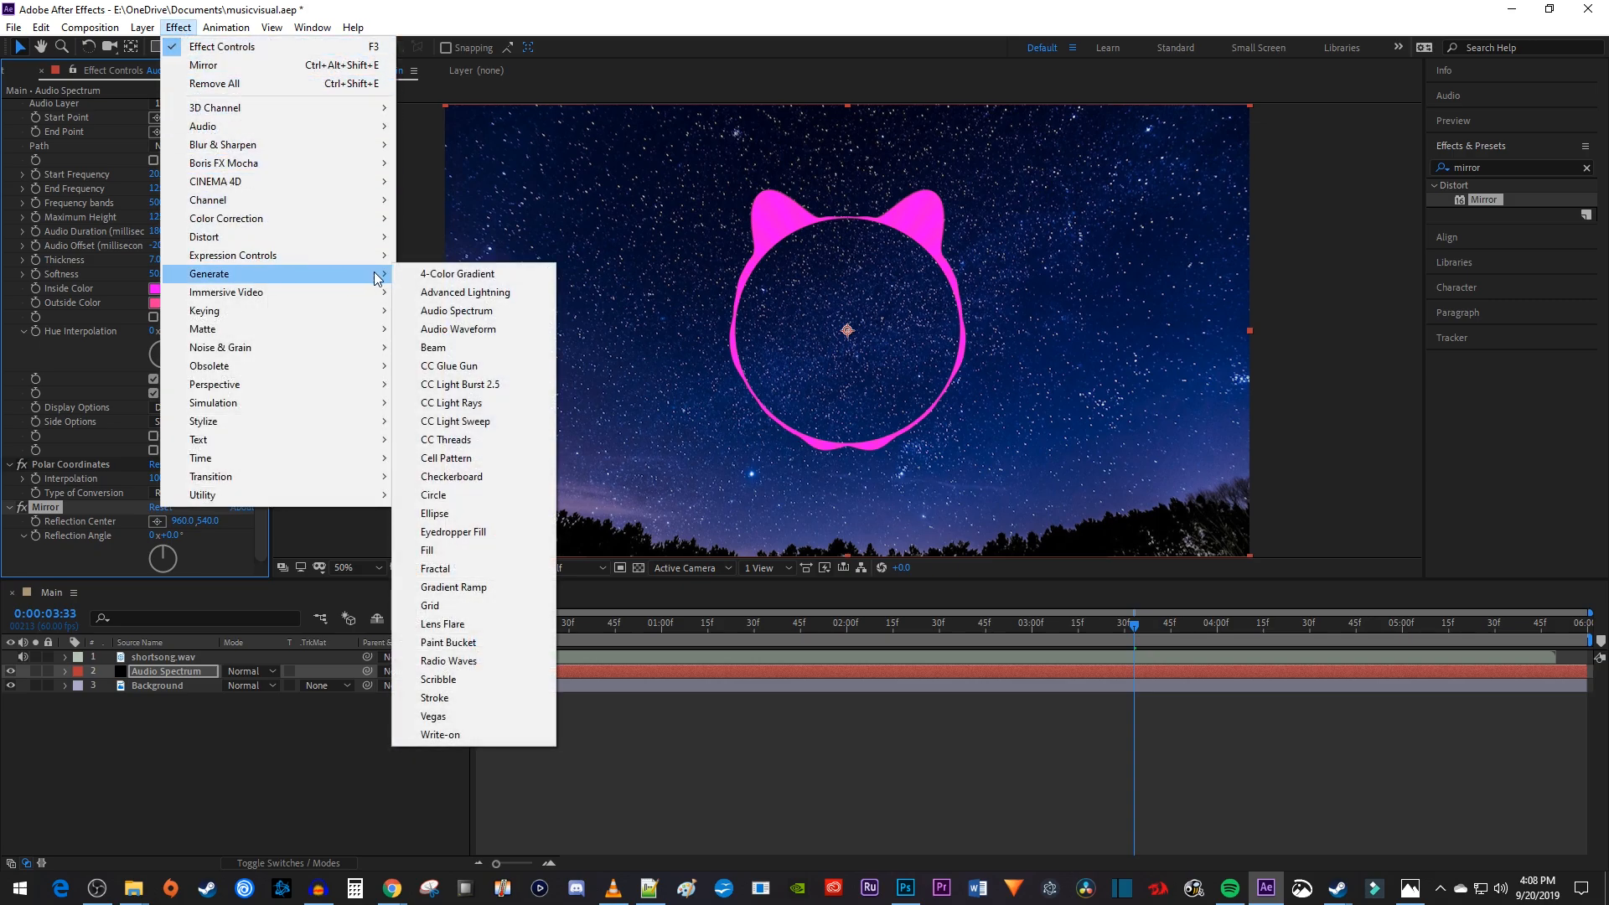
{"action": "left_click", "coordinate": [457, 274]}
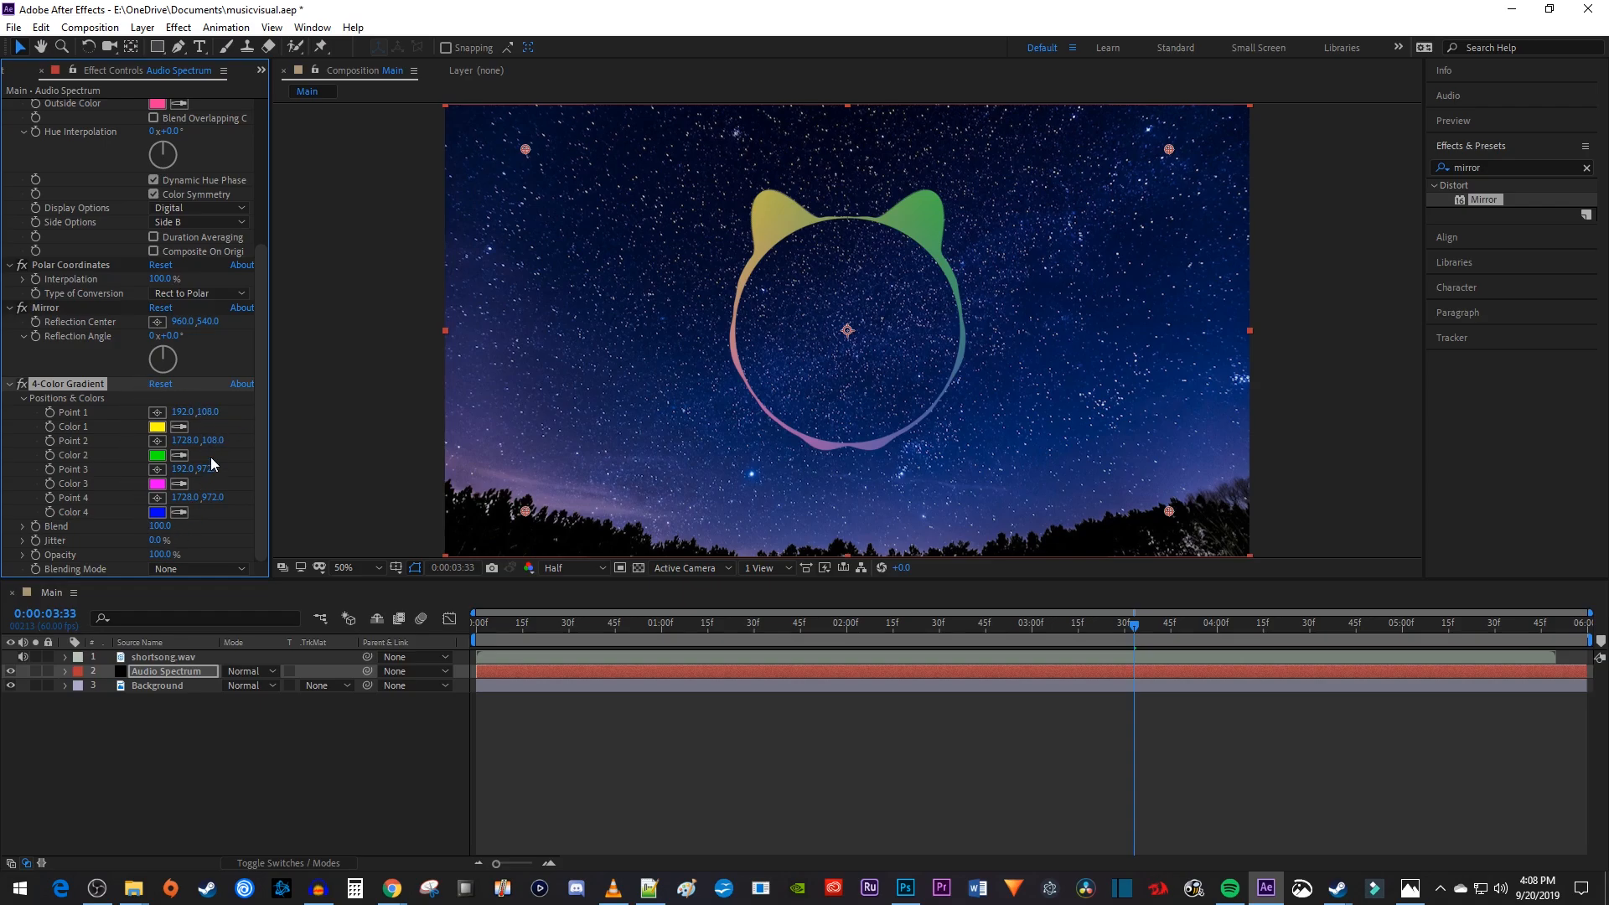
{"action": "left_click", "coordinate": [157, 426]}
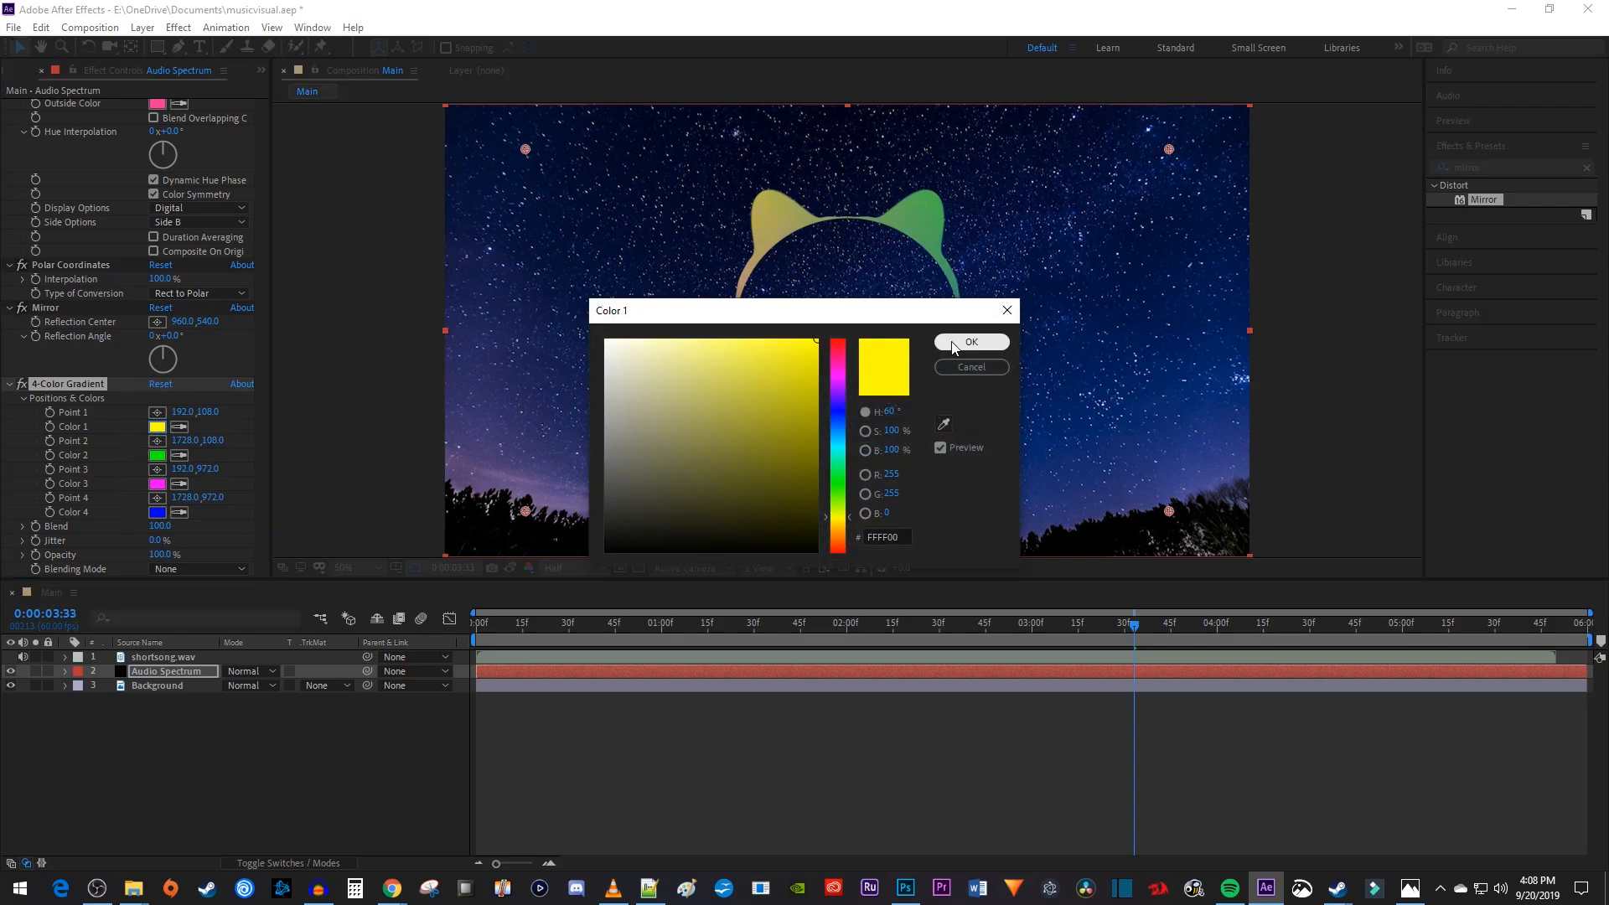
{"action": "left_click", "coordinate": [970, 342]}
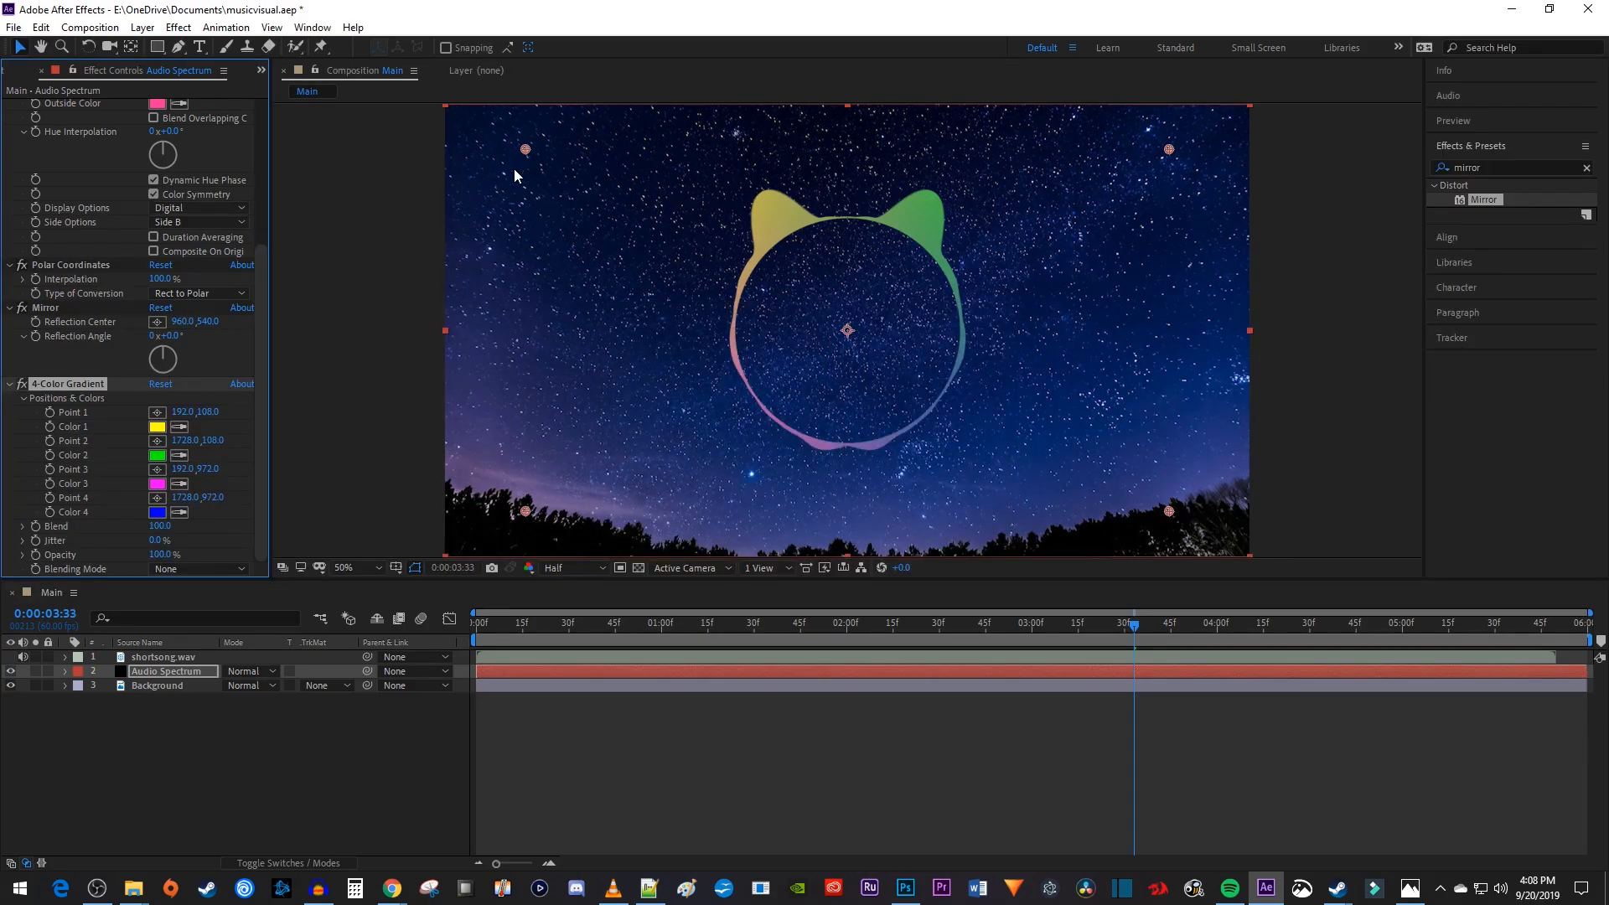
{"action": "mouse_move", "coordinate": [1143, 161]}
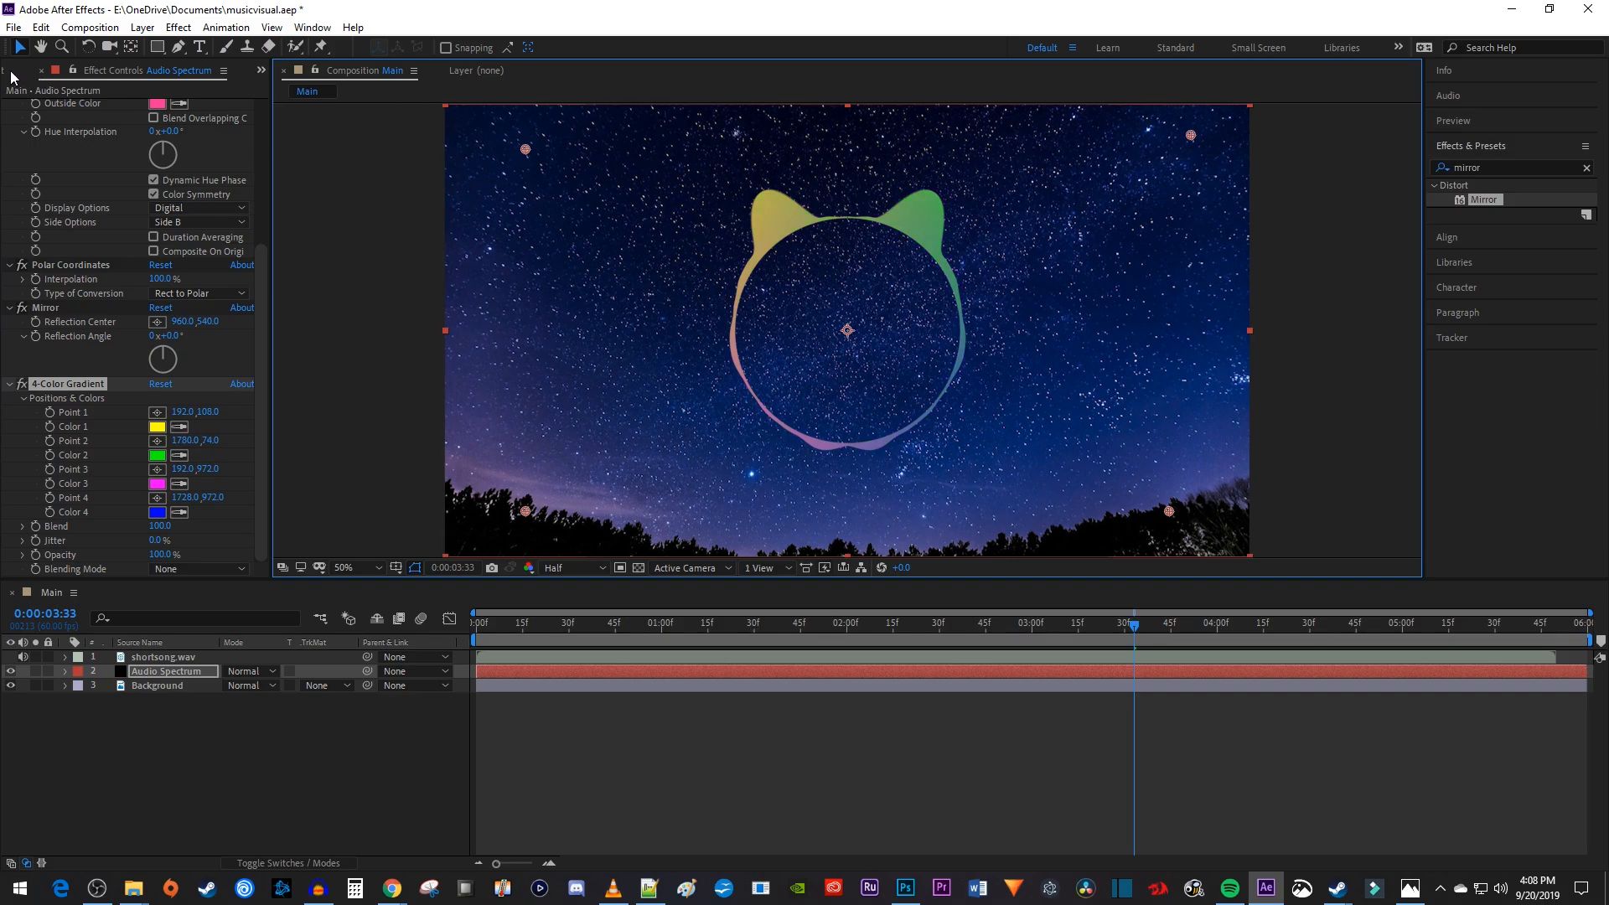
Step: Add logo.png above the Main layers and set preview resolution to Full
{"action": "left_click", "coordinate": [25, 71]}
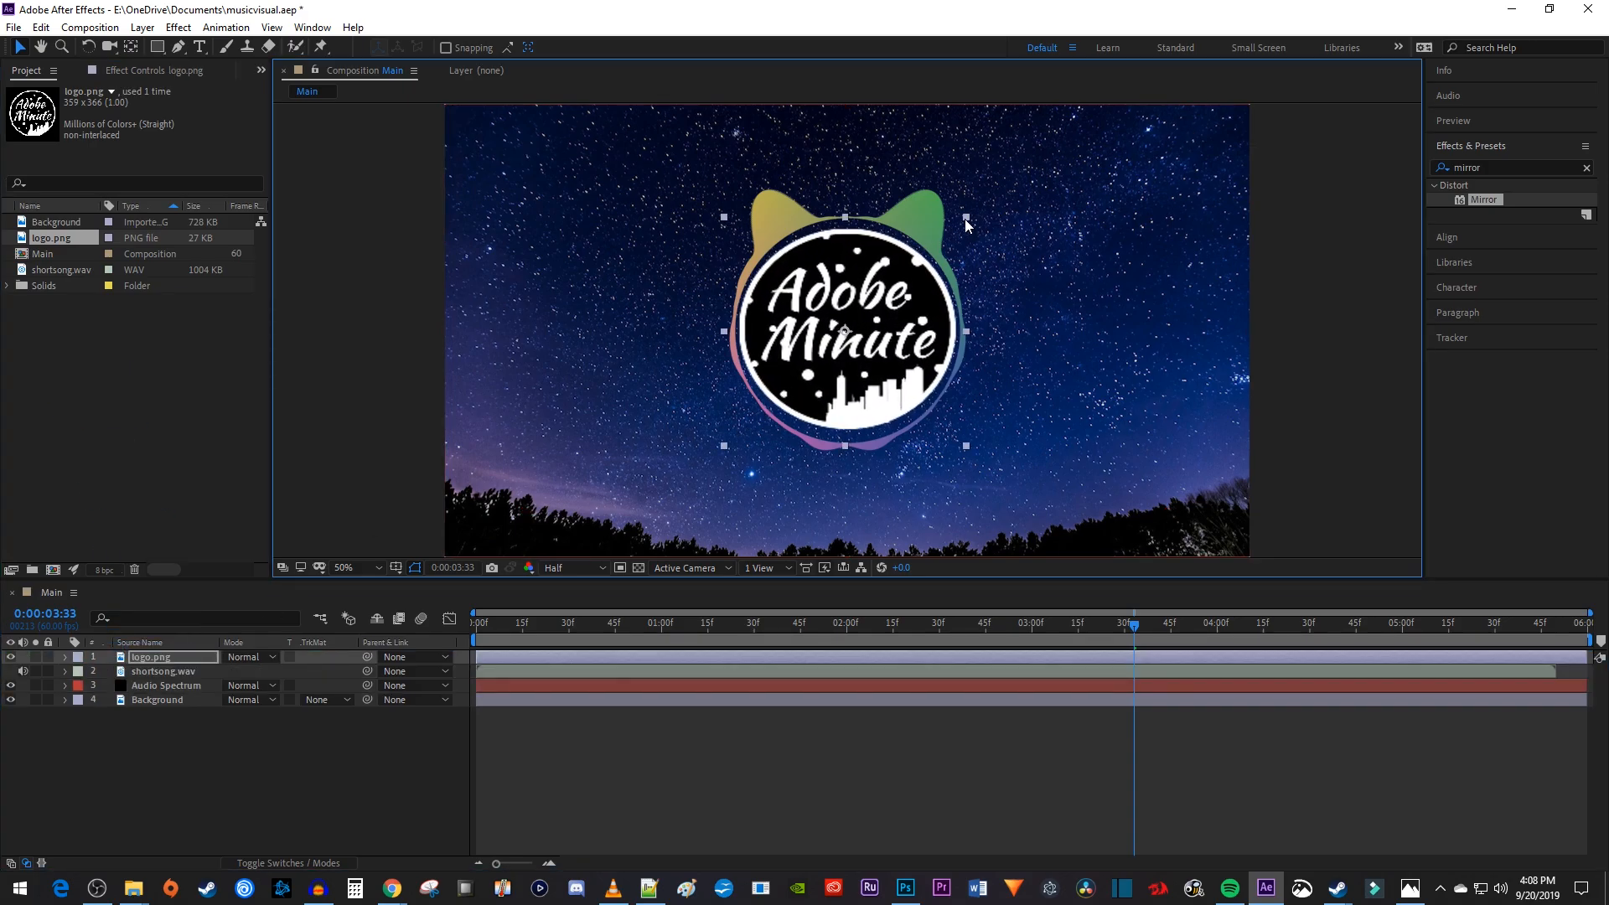
{"action": "left_click", "coordinate": [557, 567]}
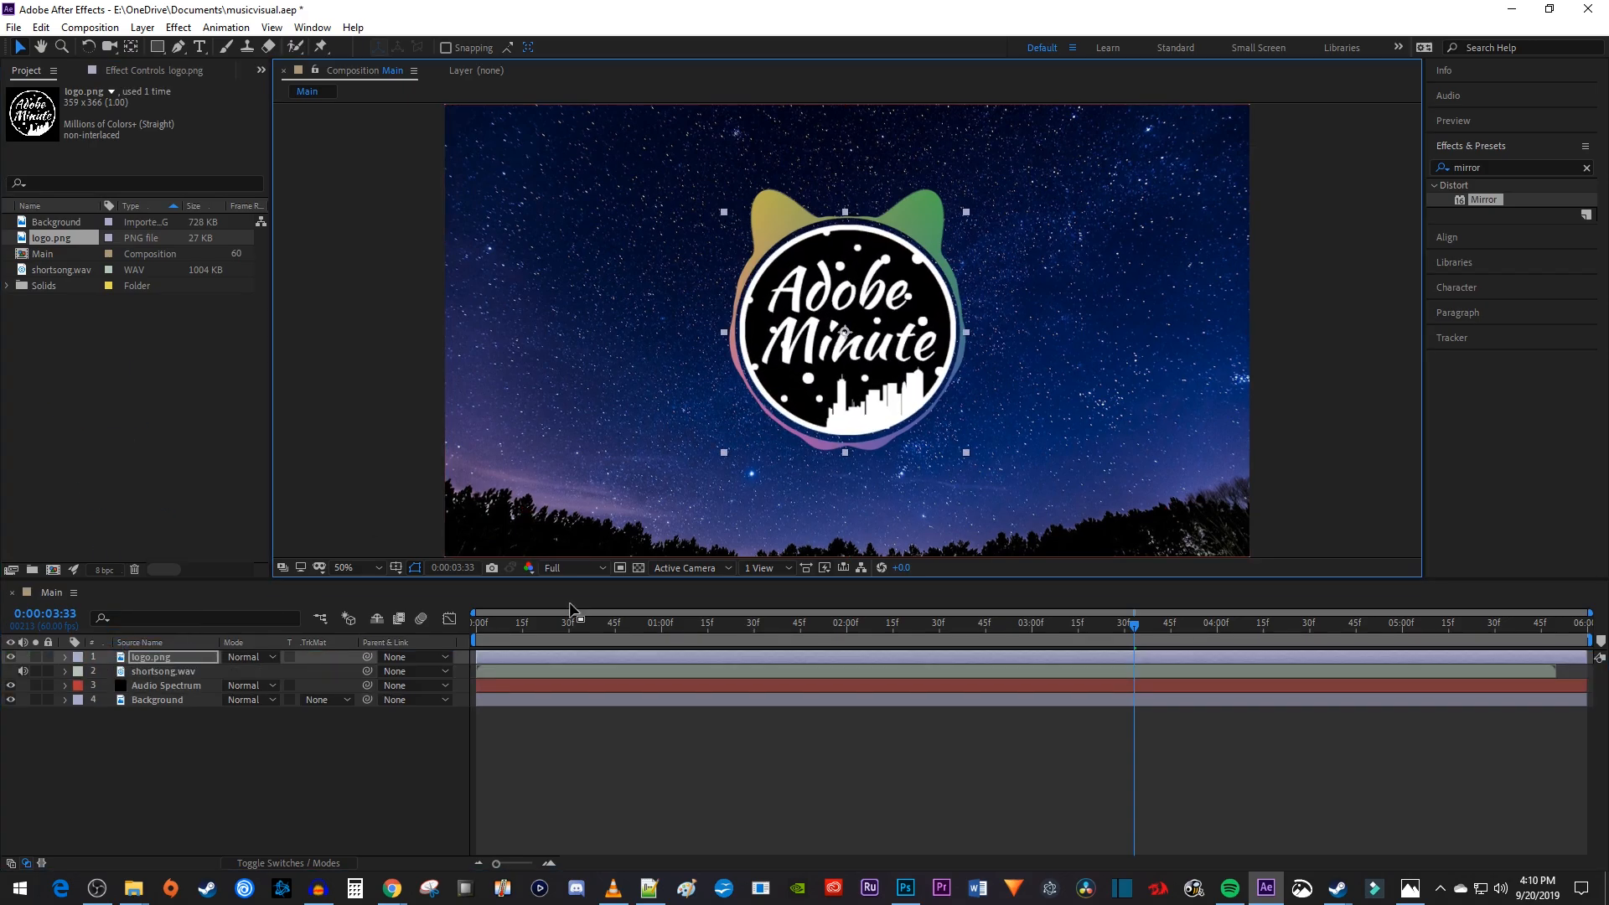
Step: Create a new composition named Song
{"action": "left_click", "coordinate": [88, 27]}
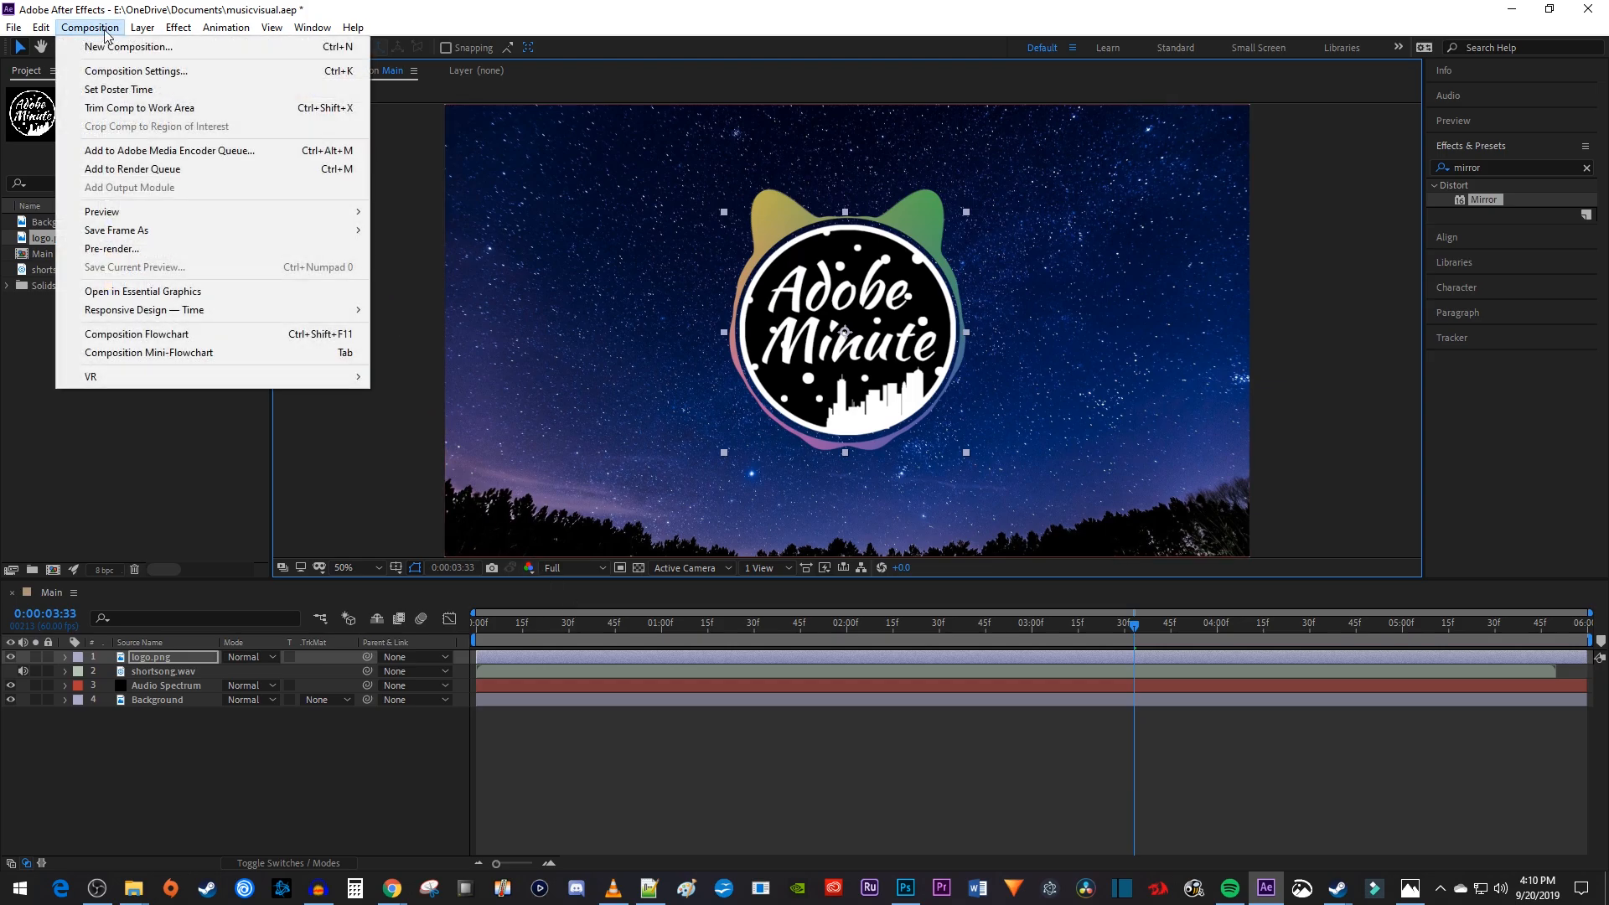
{"action": "left_click", "coordinate": [136, 70]}
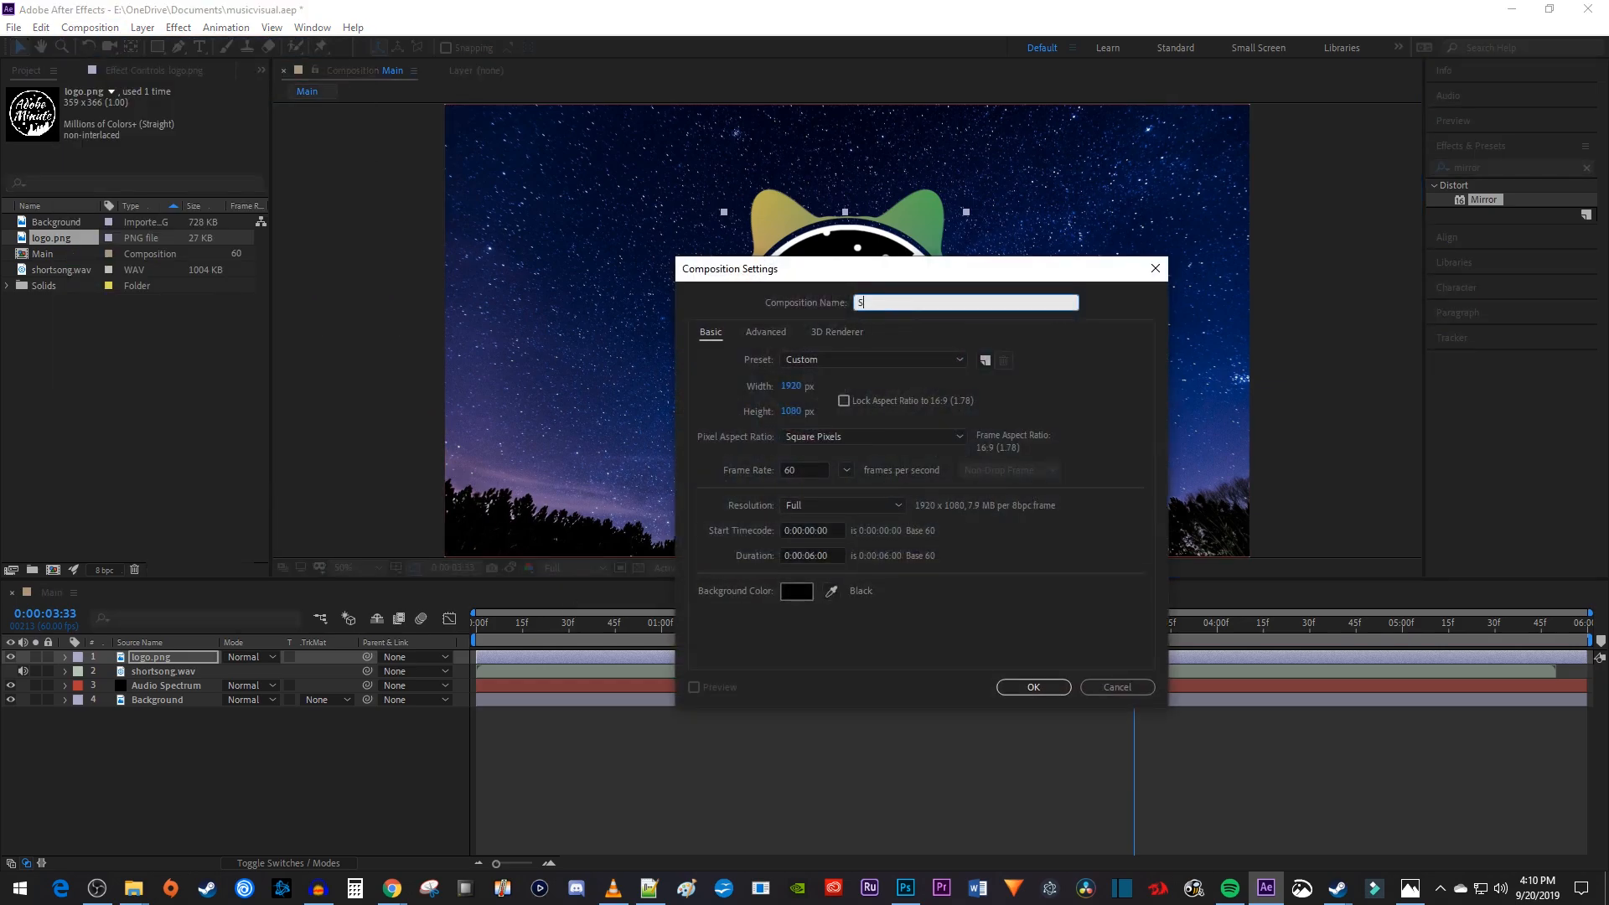
{"action": "type", "text": "ong"}
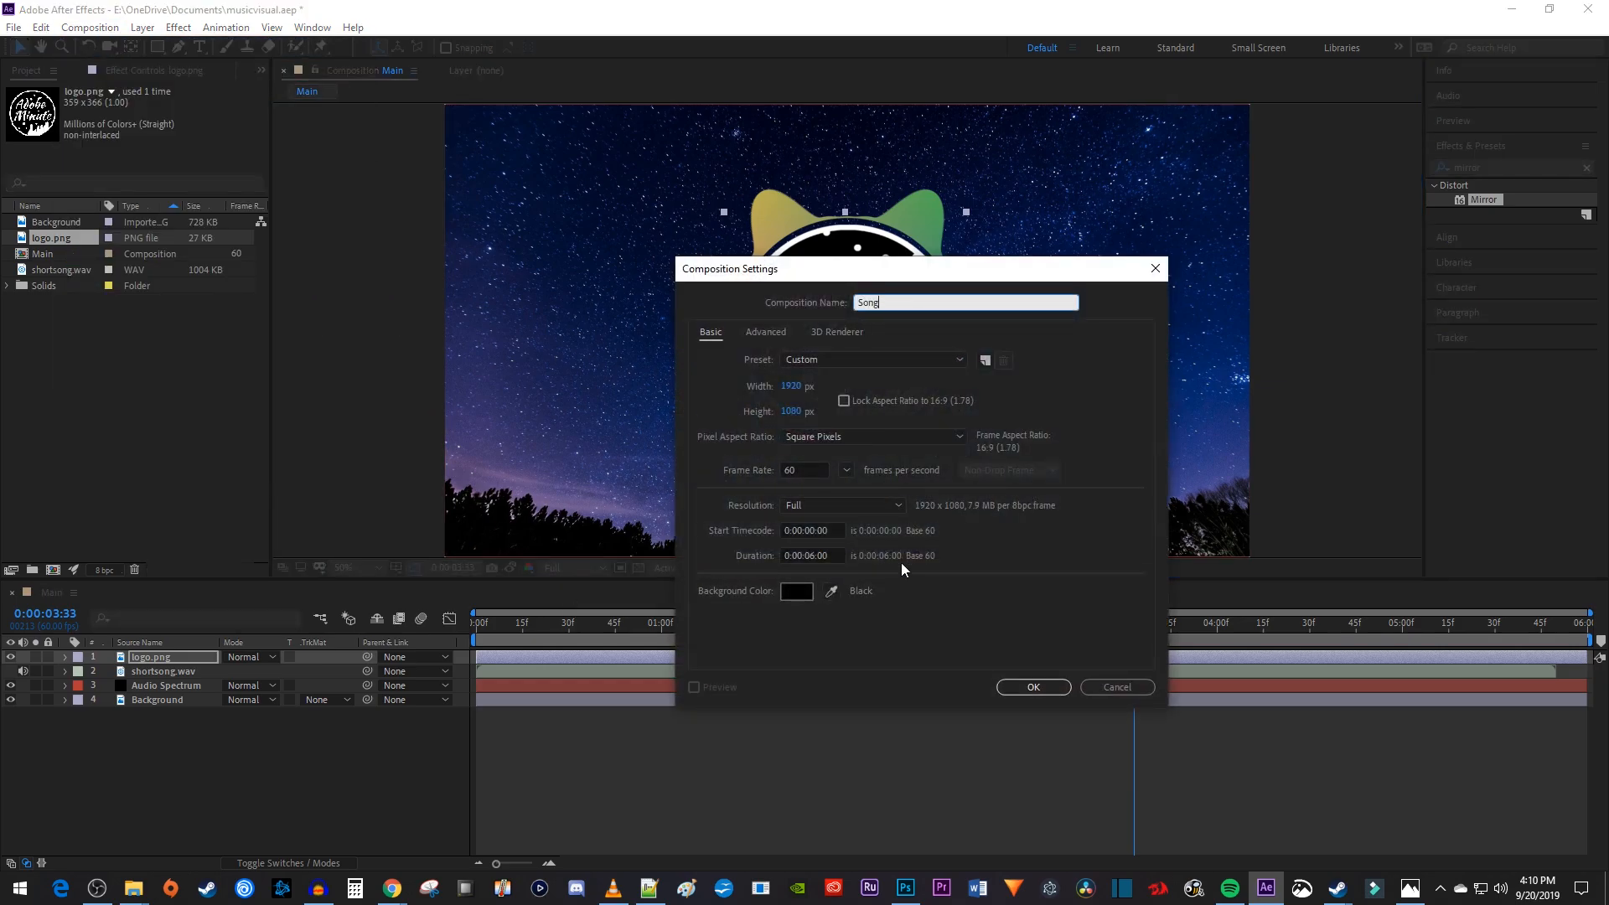
{"action": "left_click", "coordinate": [1032, 686]}
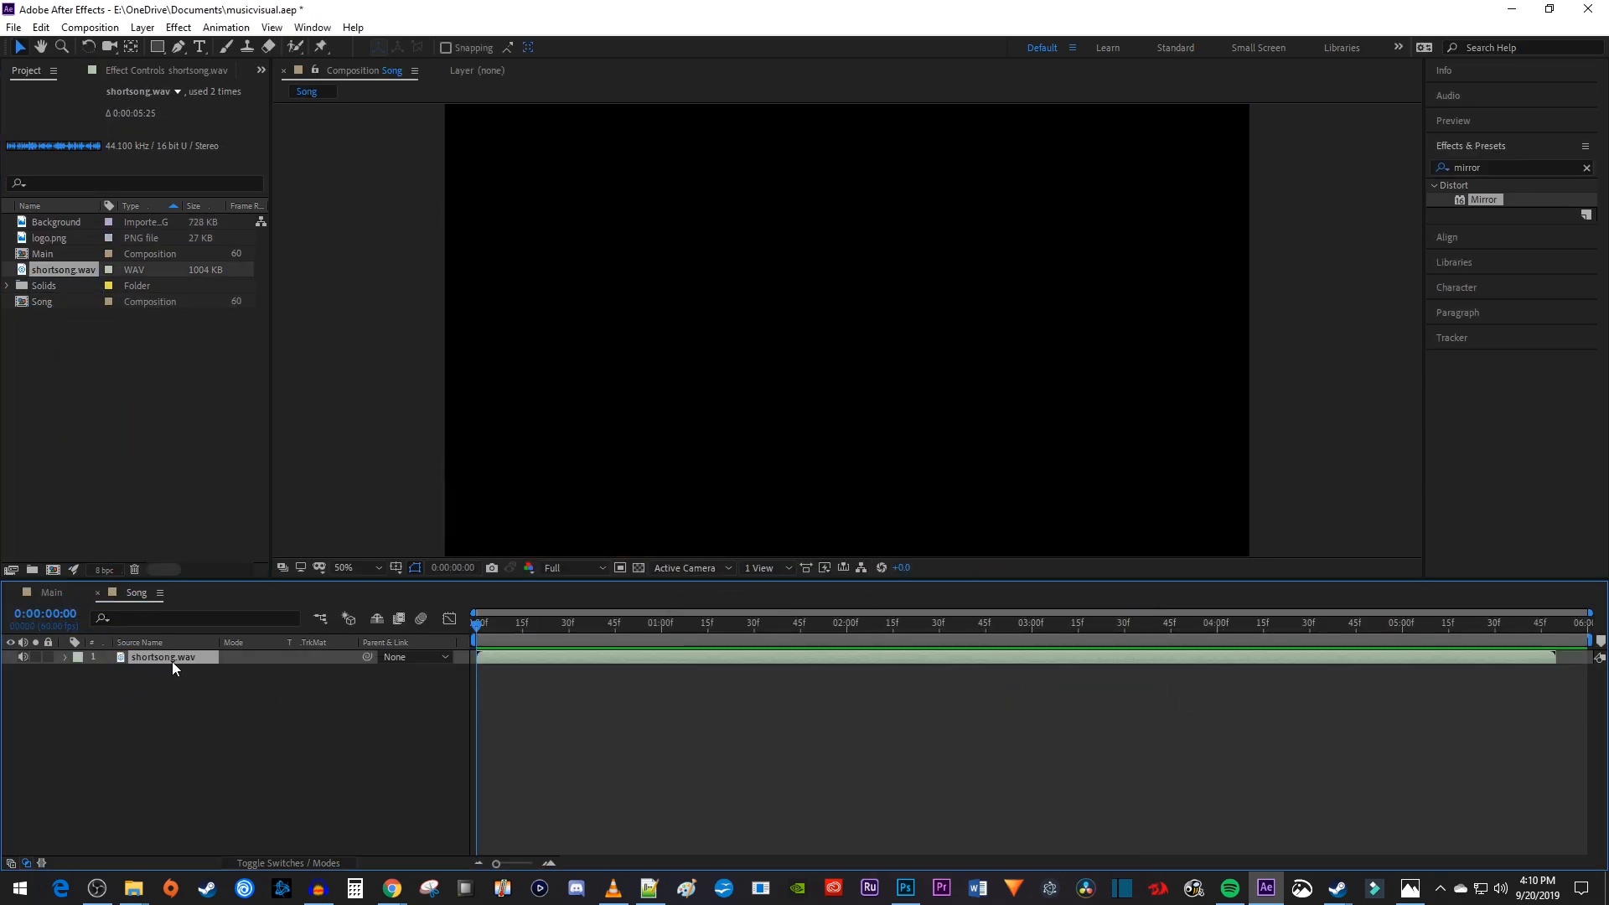
Step: Convert shortsong.wav audio to keyframes and expand the Audio Amplitude layer
{"action": "right_click", "coordinate": [162, 657]}
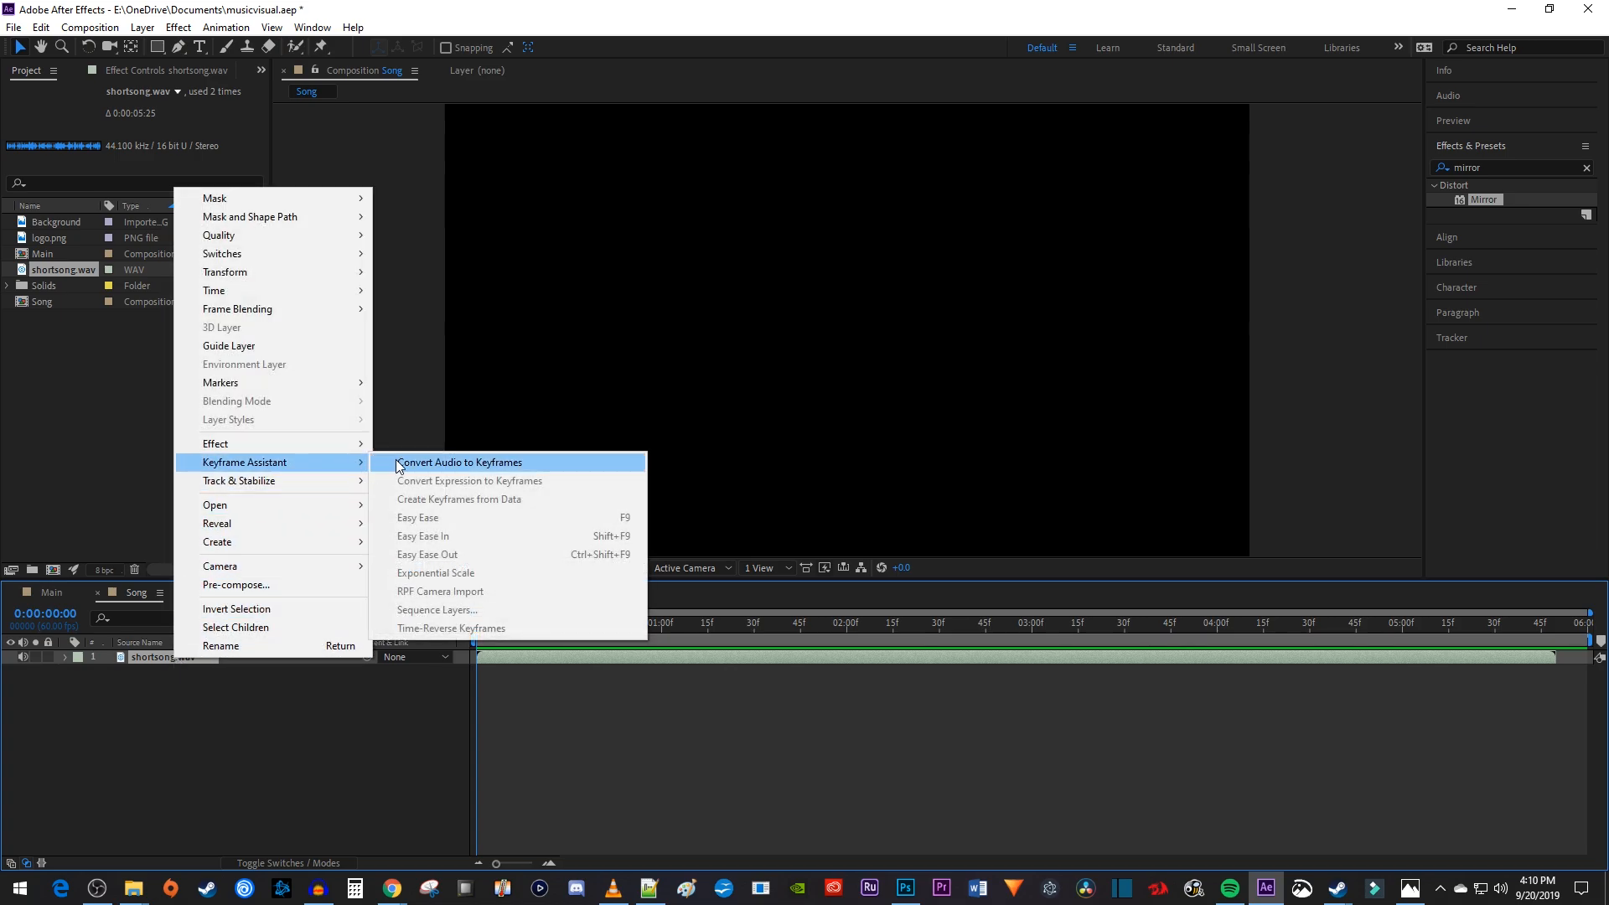
{"action": "left_click", "coordinate": [458, 462]}
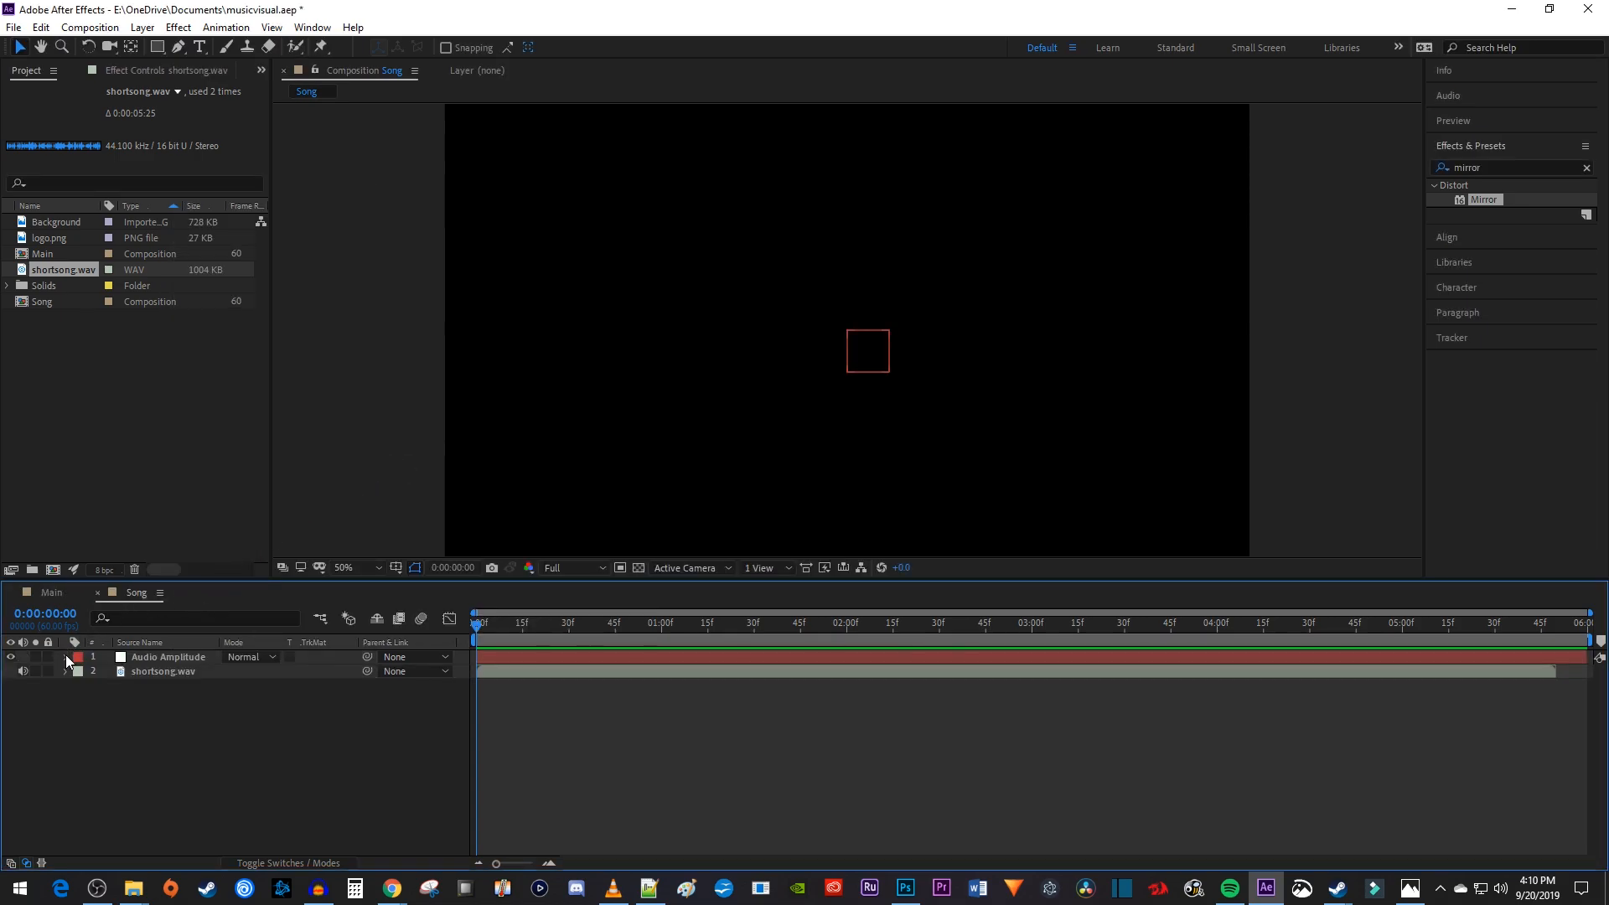
{"action": "left_click", "coordinate": [64, 657]}
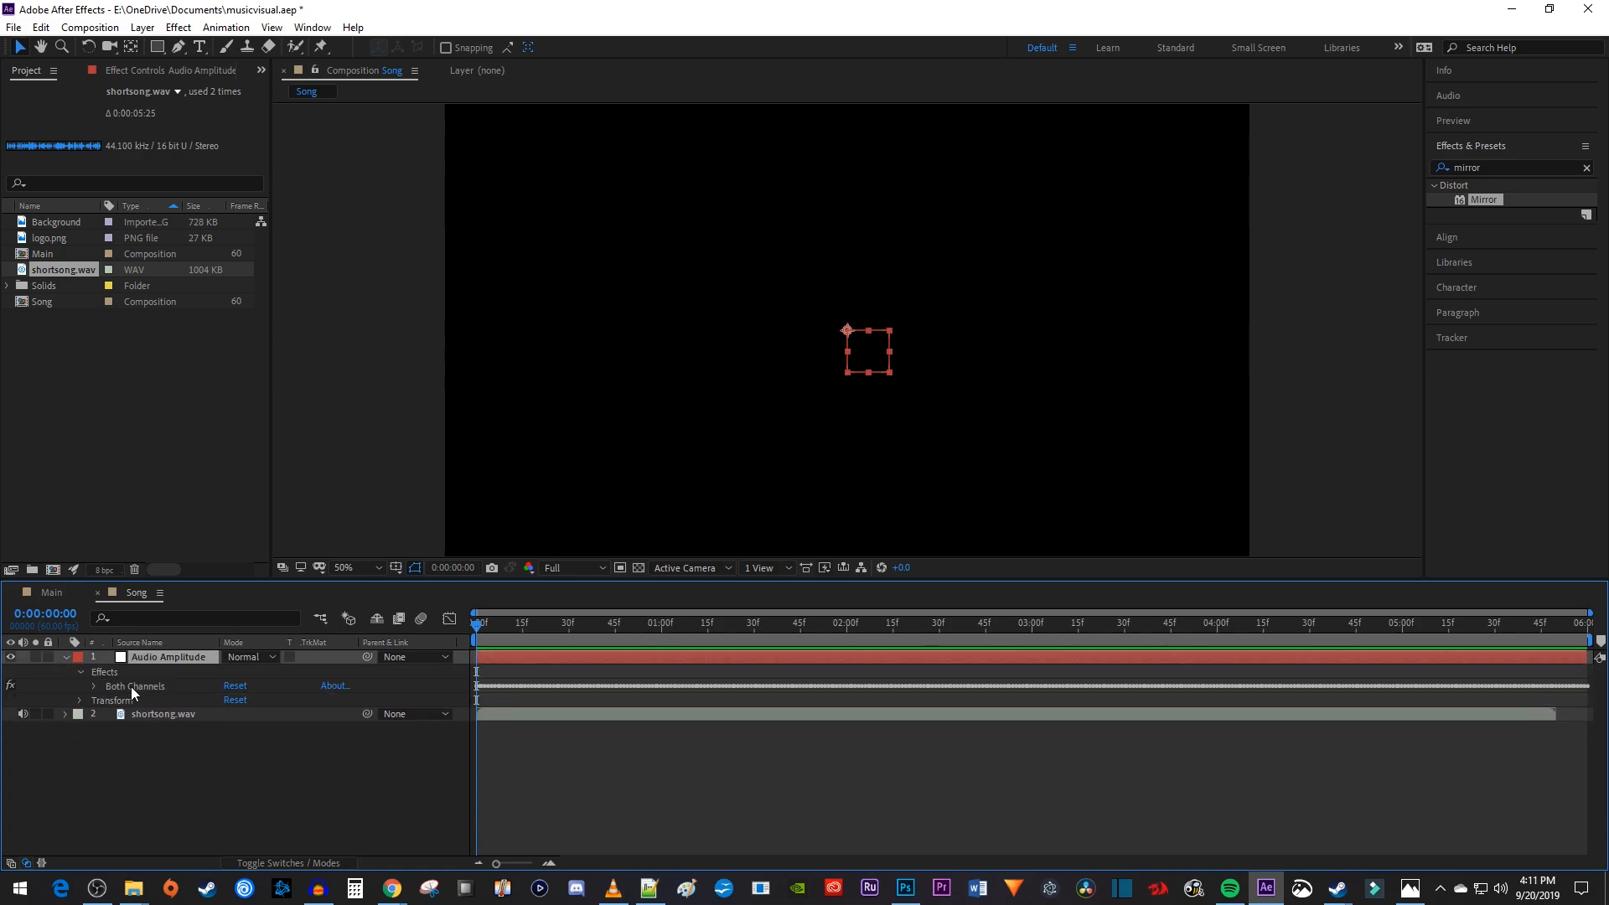
Step: Pre-compose the logo, song and Audio Spectrum layers in Main into Pre-comp 1
{"action": "left_click", "coordinate": [52, 592]}
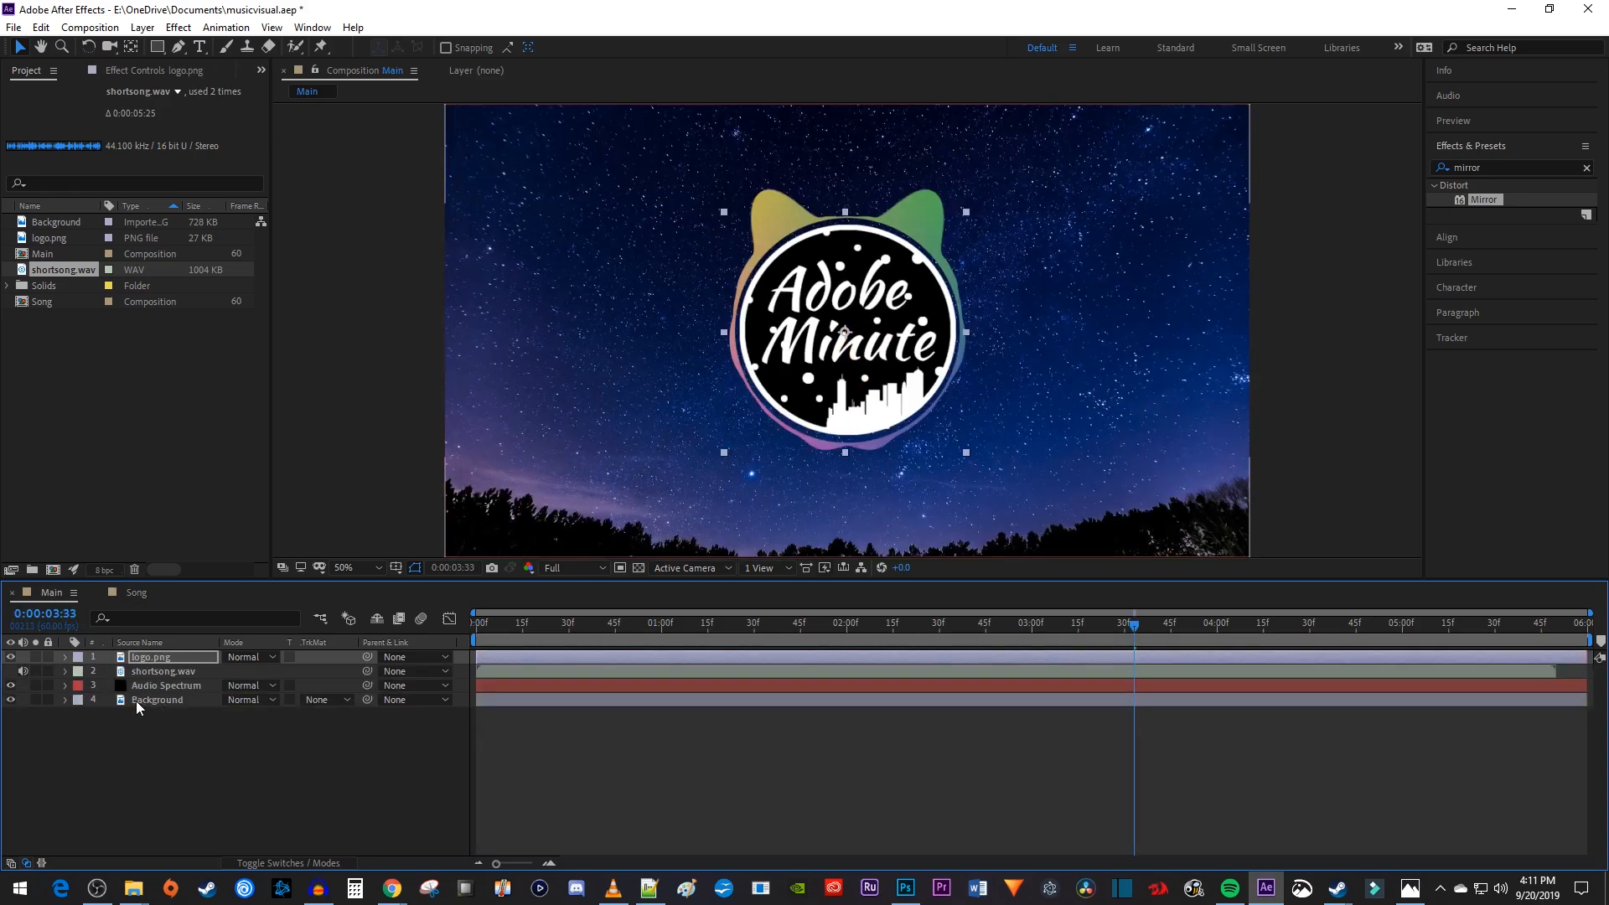
{"action": "mouse_move", "coordinate": [160, 708]}
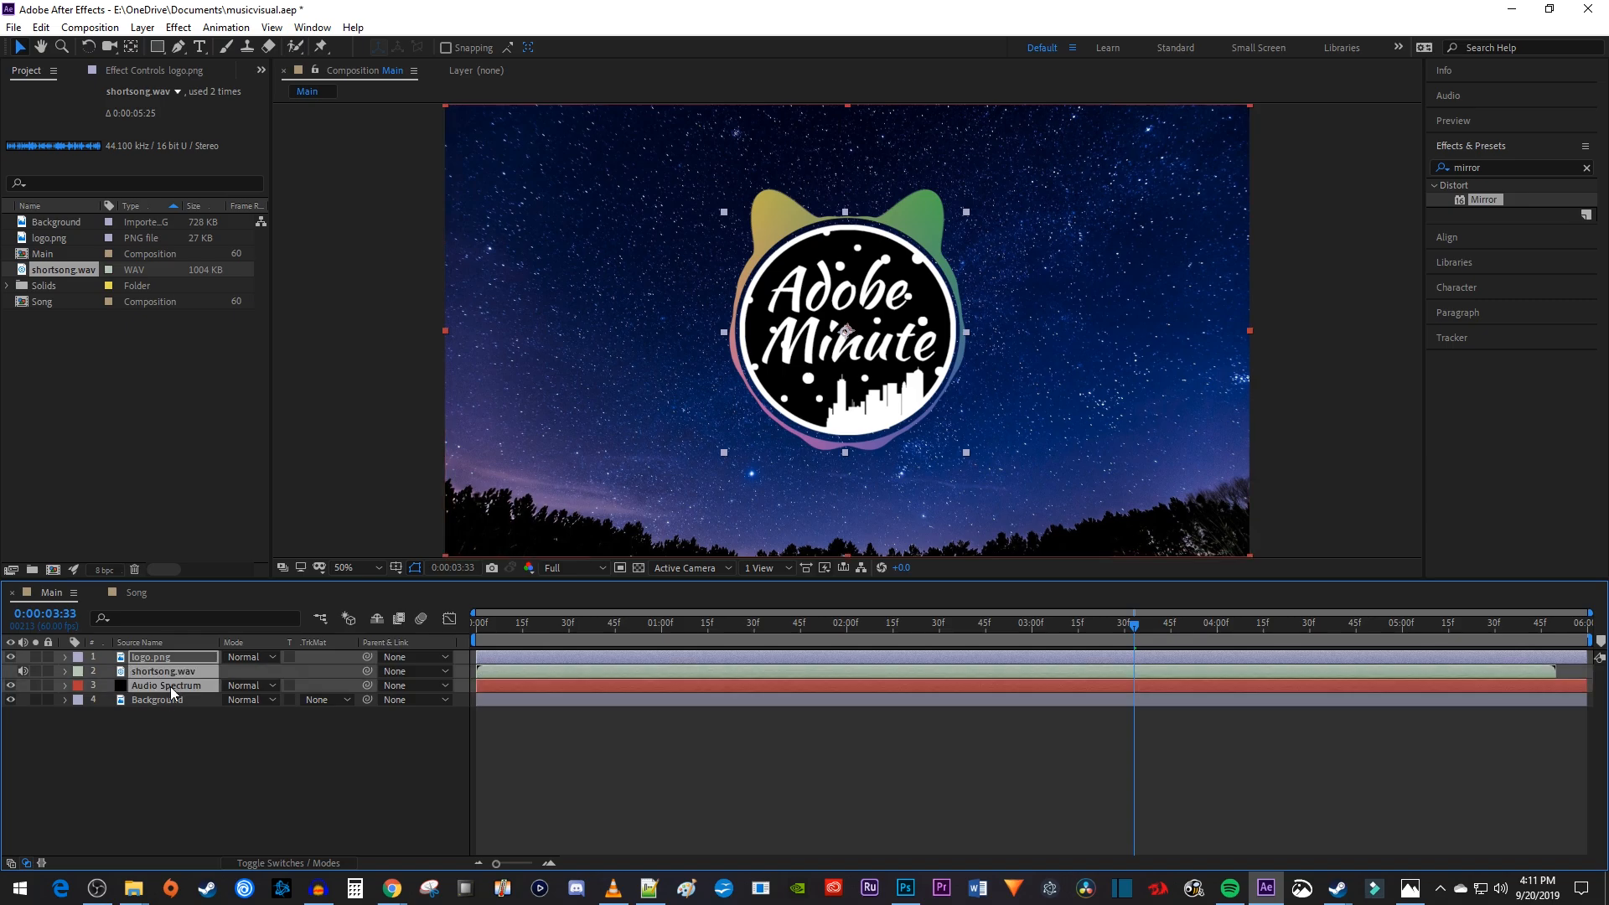
{"action": "right_click", "coordinate": [171, 686]}
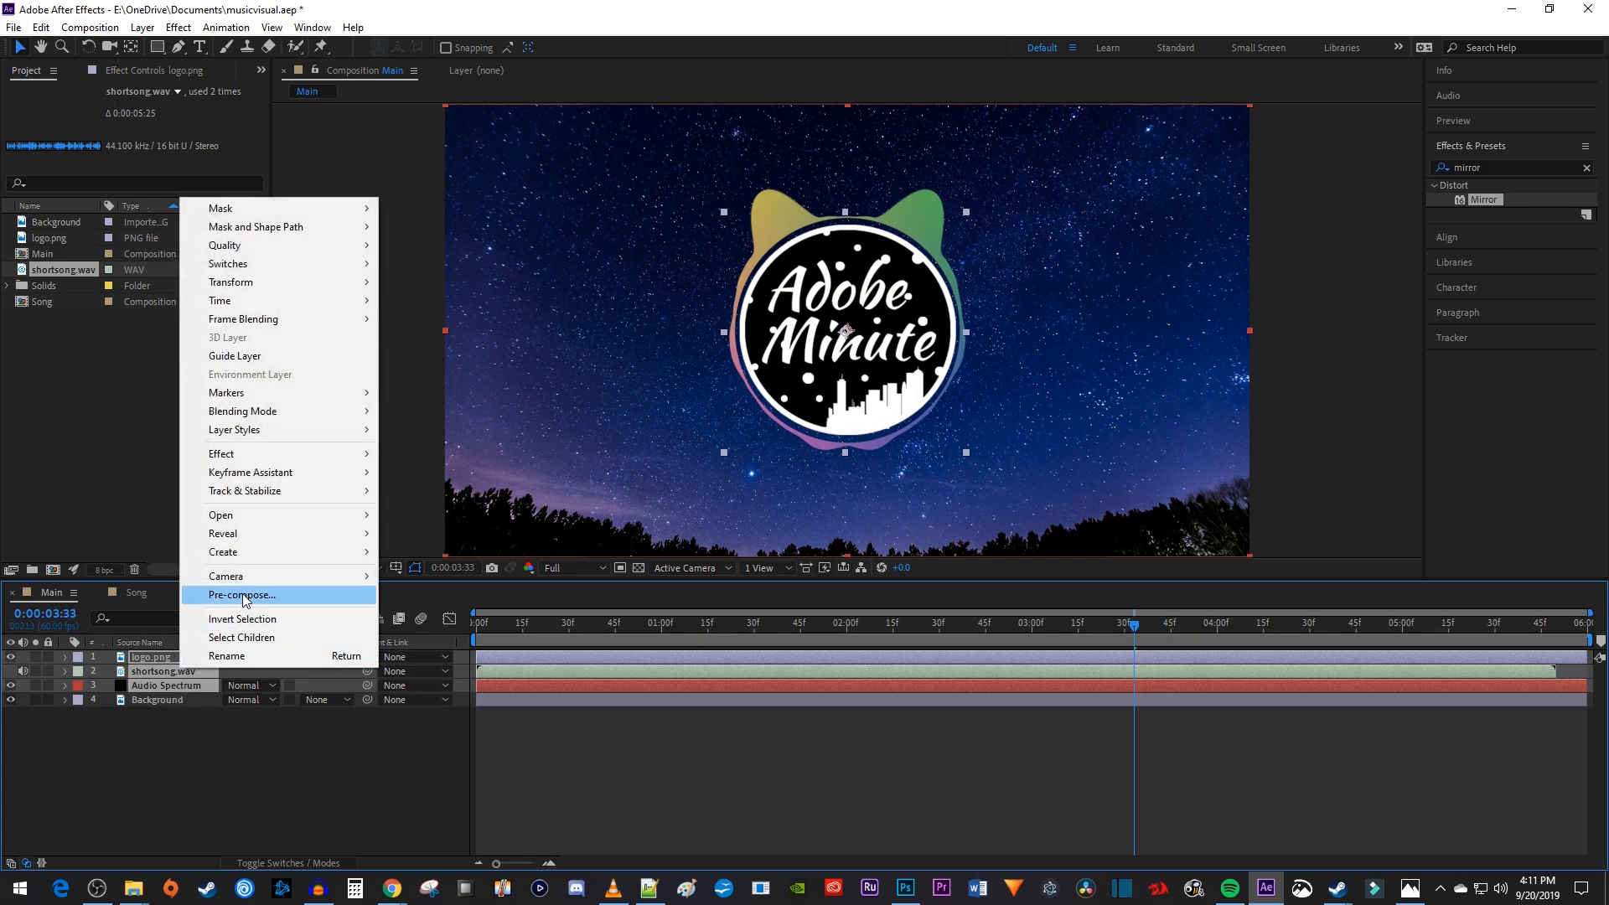
{"action": "left_click", "coordinate": [241, 596]}
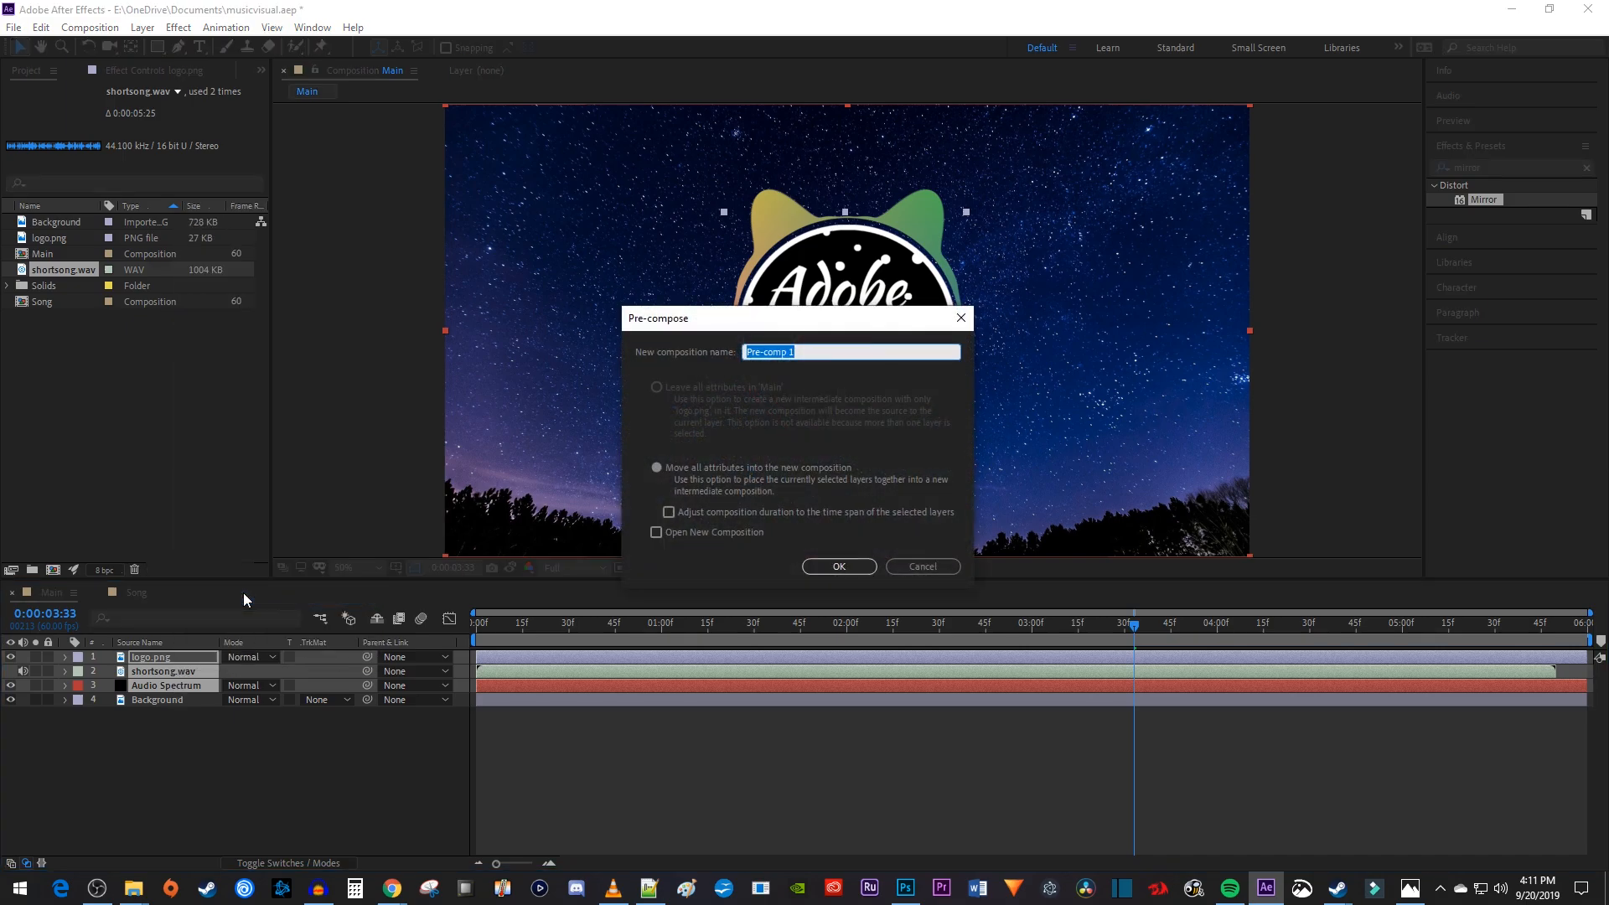
{"action": "mouse_move", "coordinate": [780, 484]}
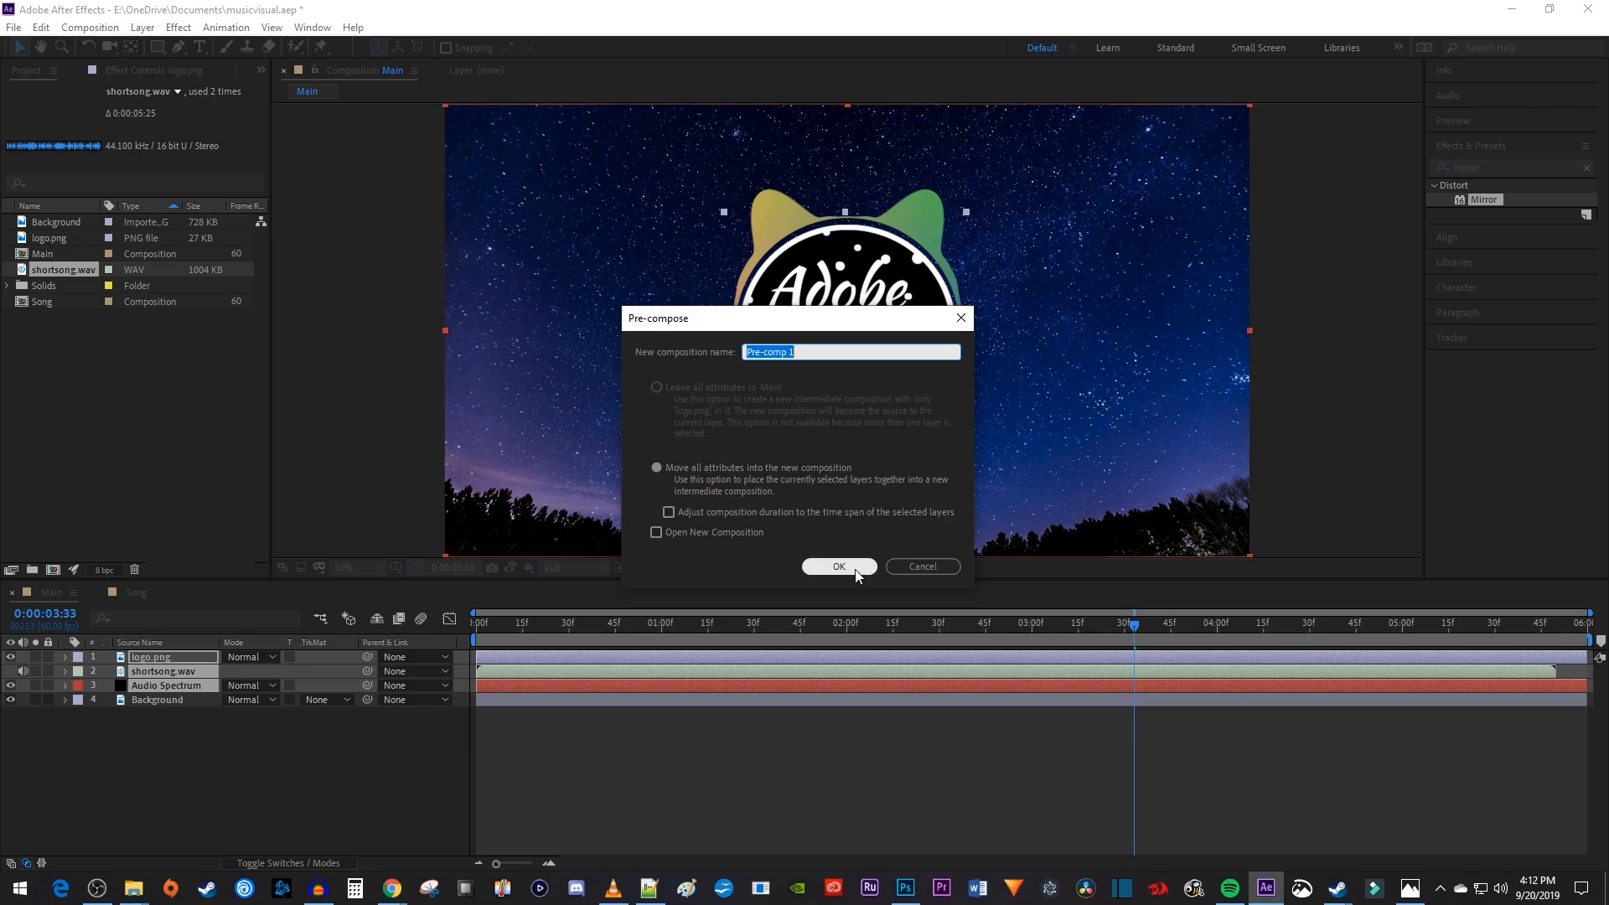
{"action": "left_click", "coordinate": [838, 567]}
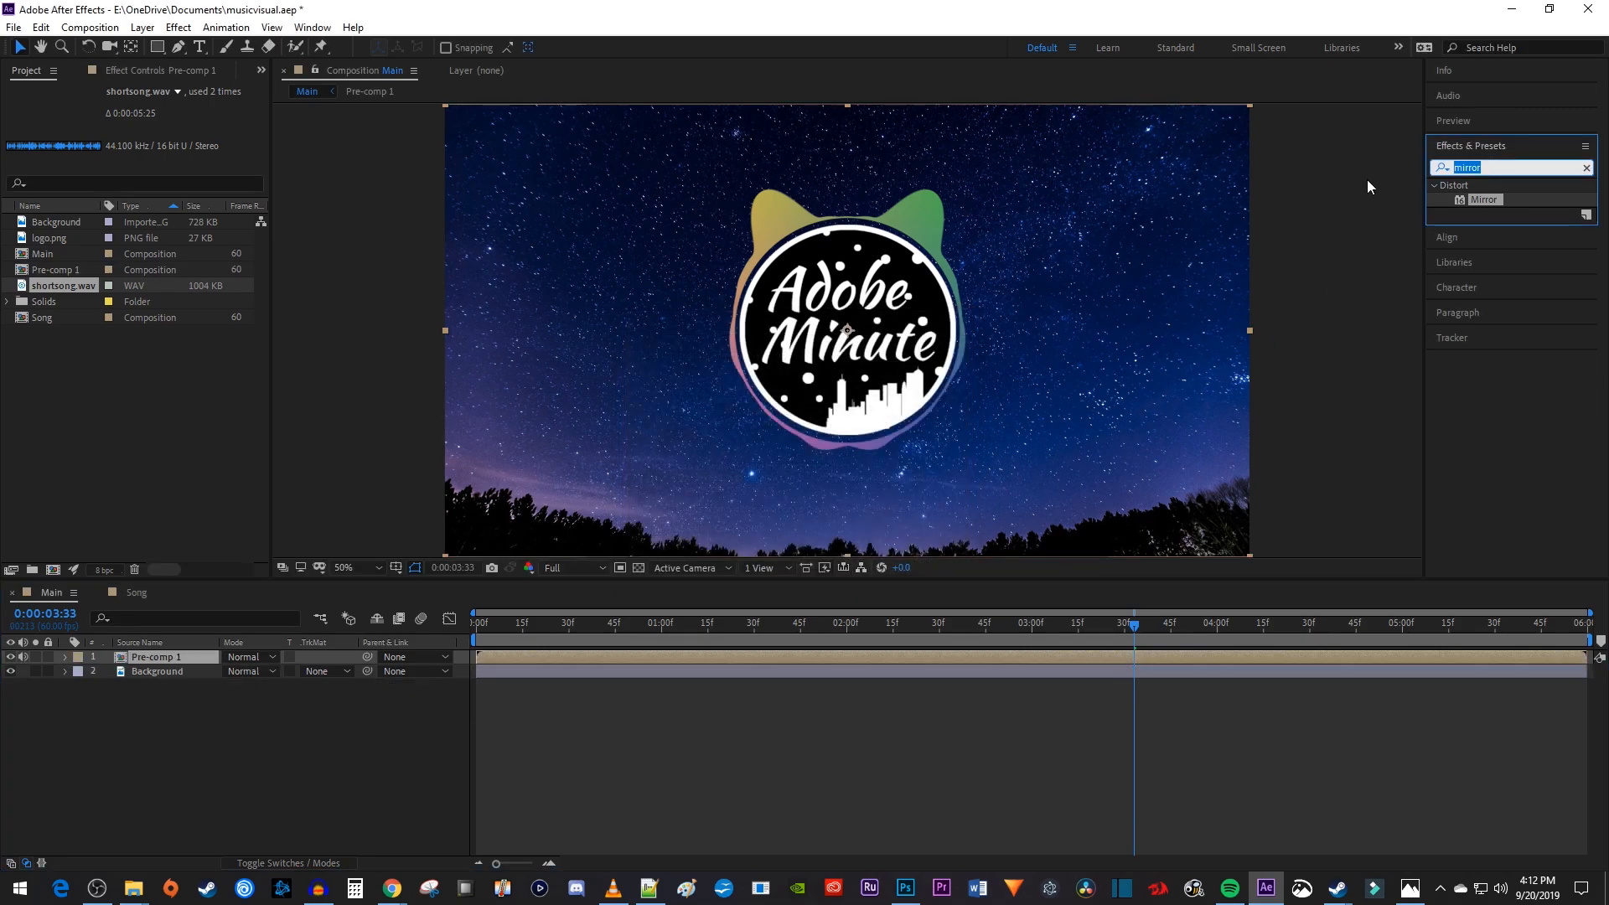
Step: Apply Magnify to Pre-comp 1 with magnification 100, size 1100 and blending None
{"action": "type", "text": "magnify"}
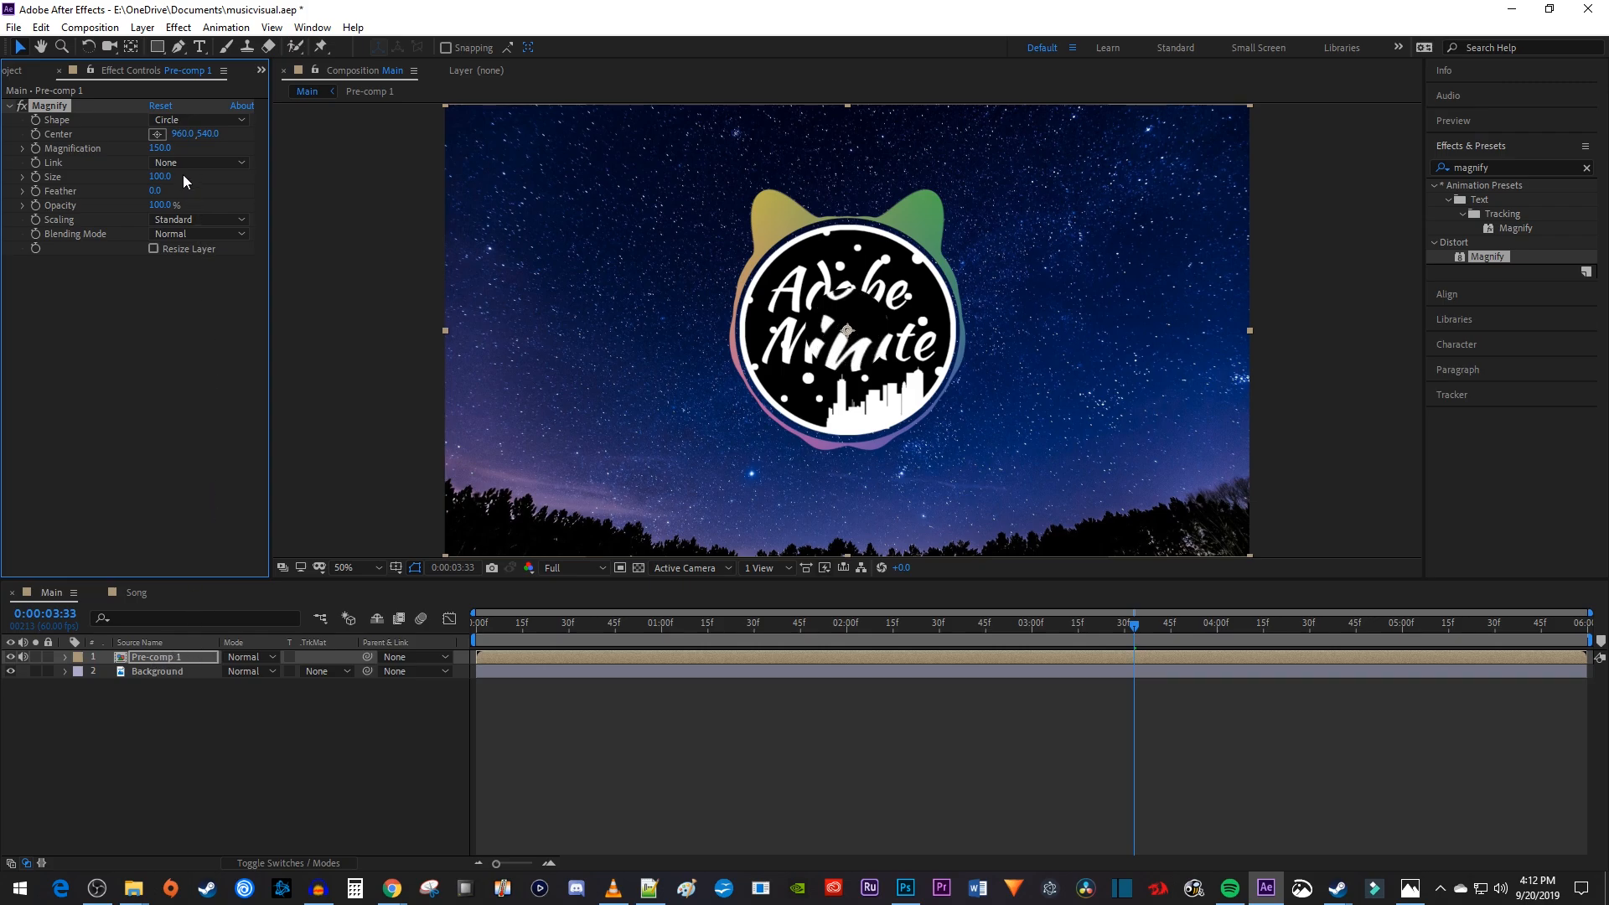
{"action": "left_click", "coordinate": [161, 147]}
{"action": "type", "text": "100"}
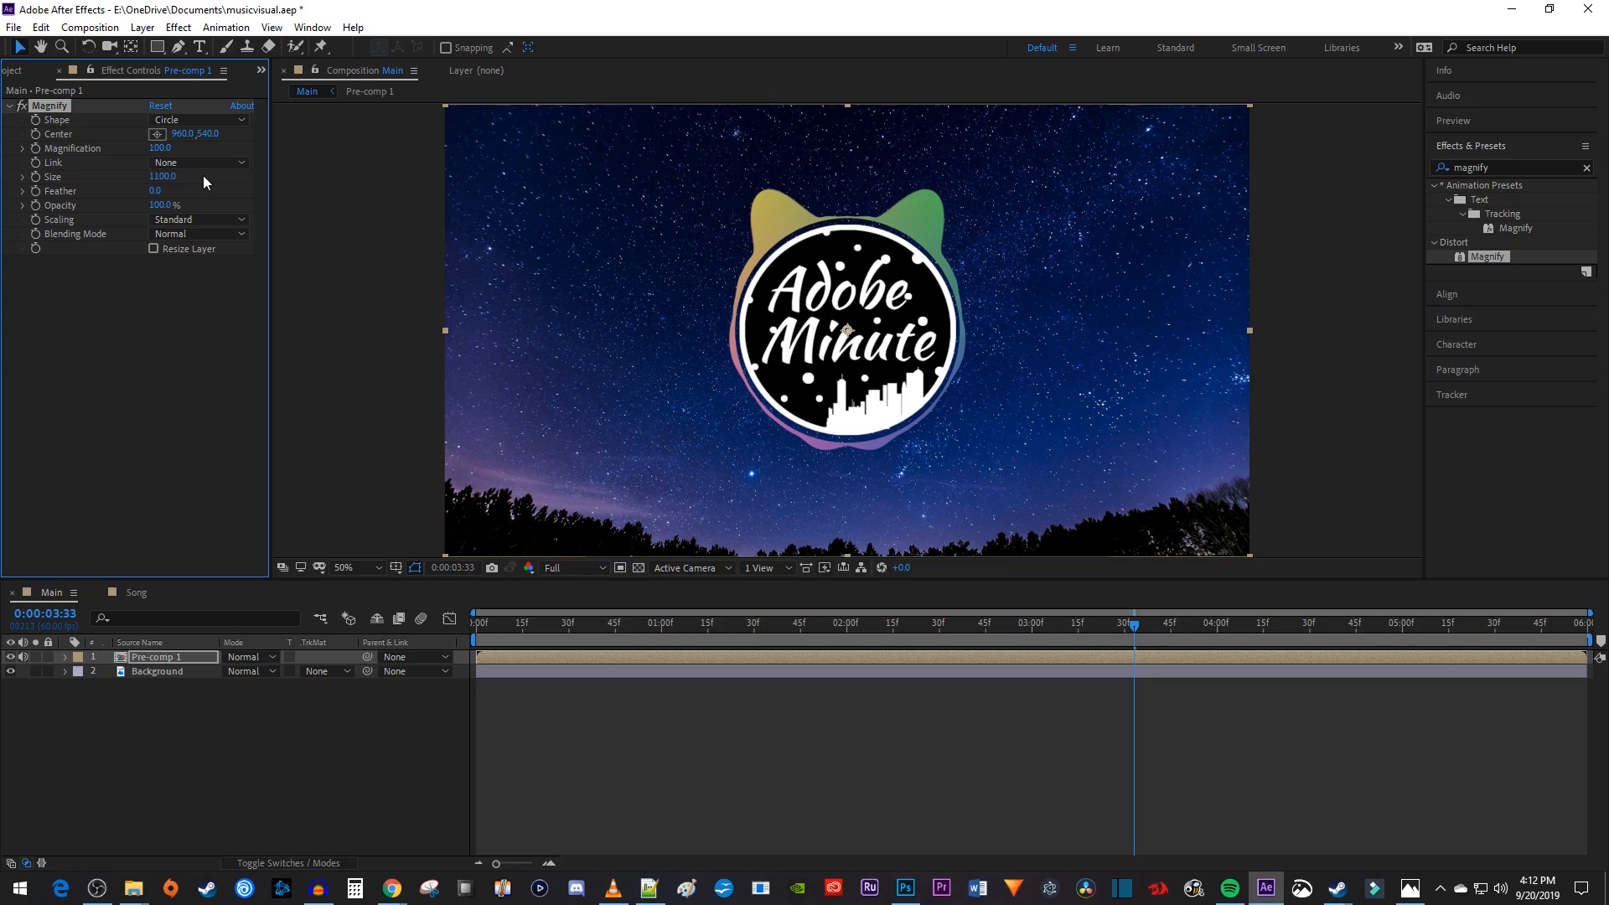
{"action": "left_click", "coordinate": [198, 233]}
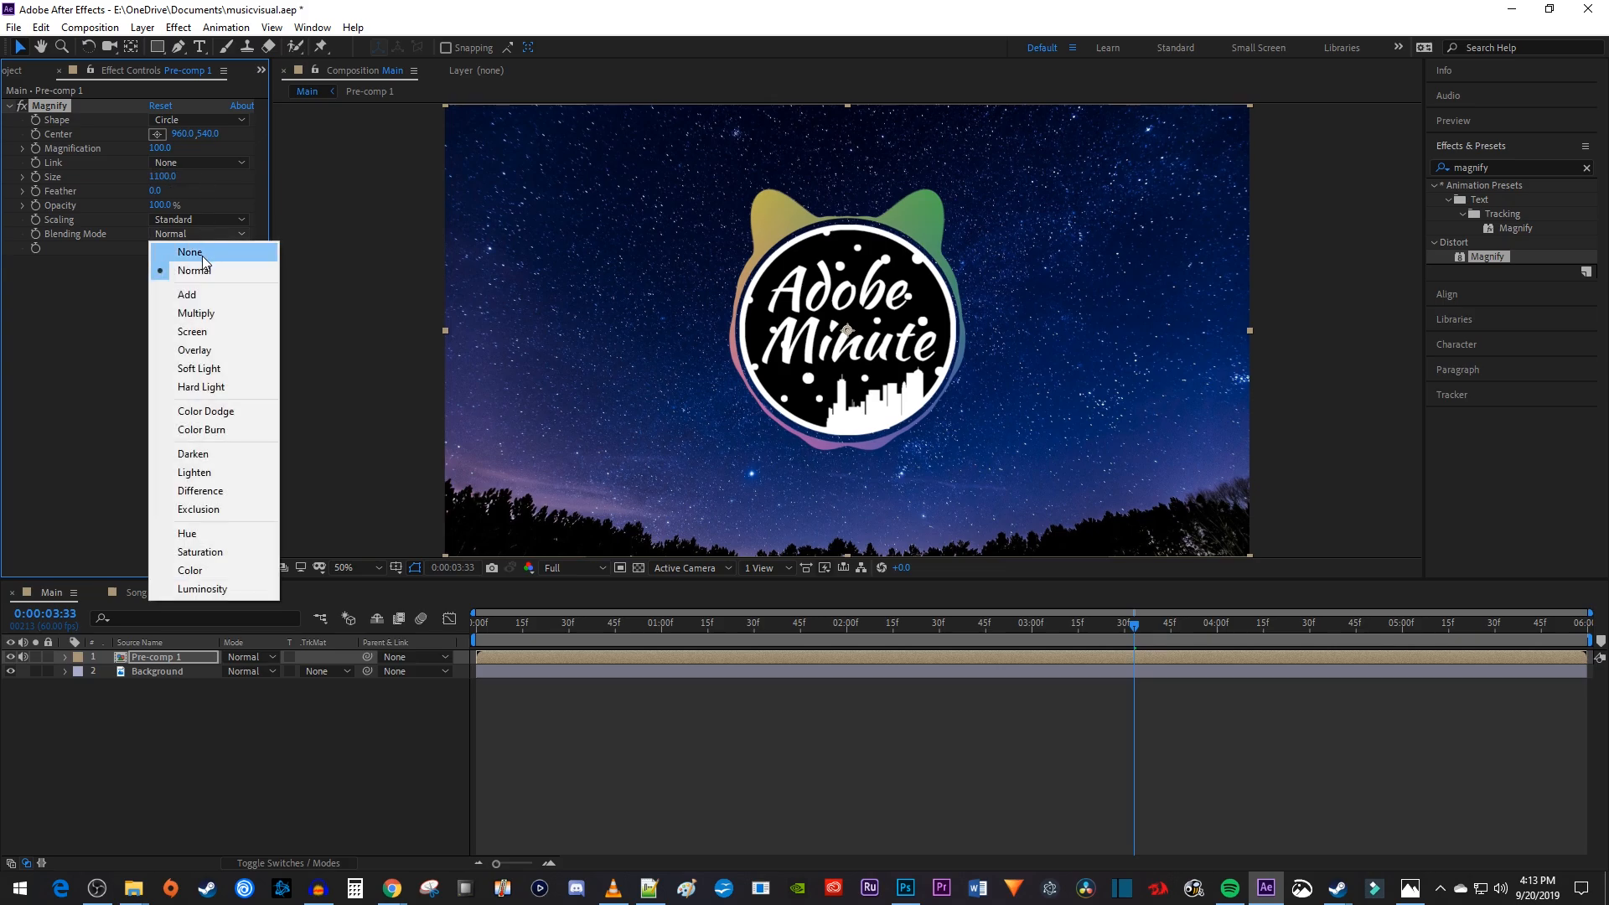
{"action": "left_click", "coordinate": [190, 251]}
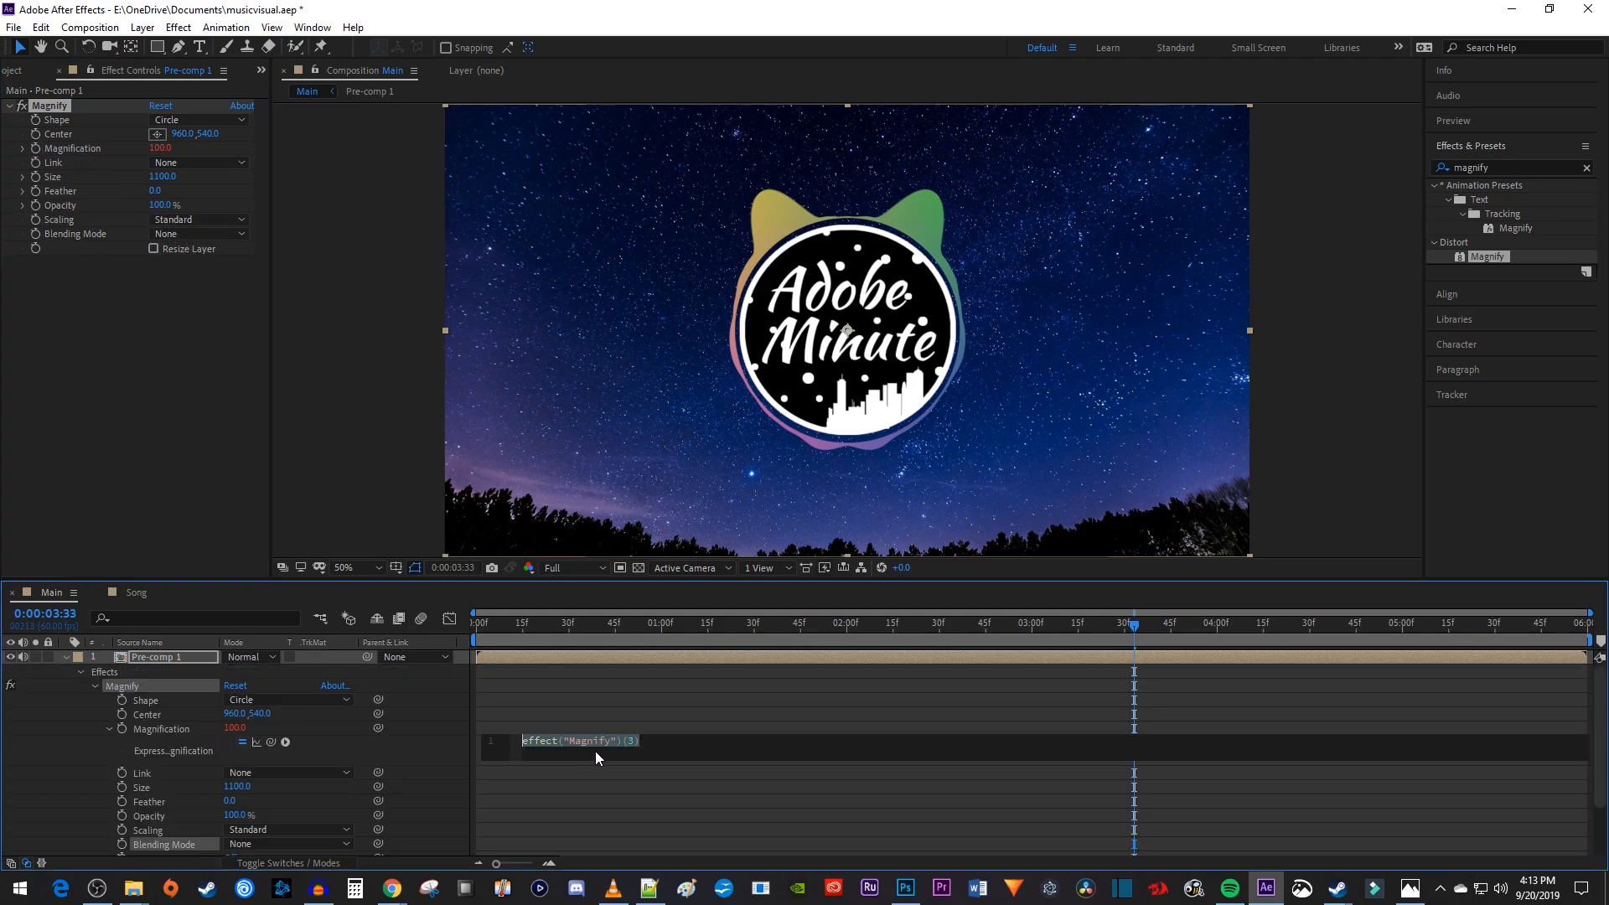
Step: Set the Magnification expression to value plus Song's Audio Amplitude Both Channels slider divided by 4
{"action": "type", "text": "value + (comp(\"Song\").layer(\"Audio Amplitude\").effect(\"Both Channels\")(\"Slider\")) / 4"}
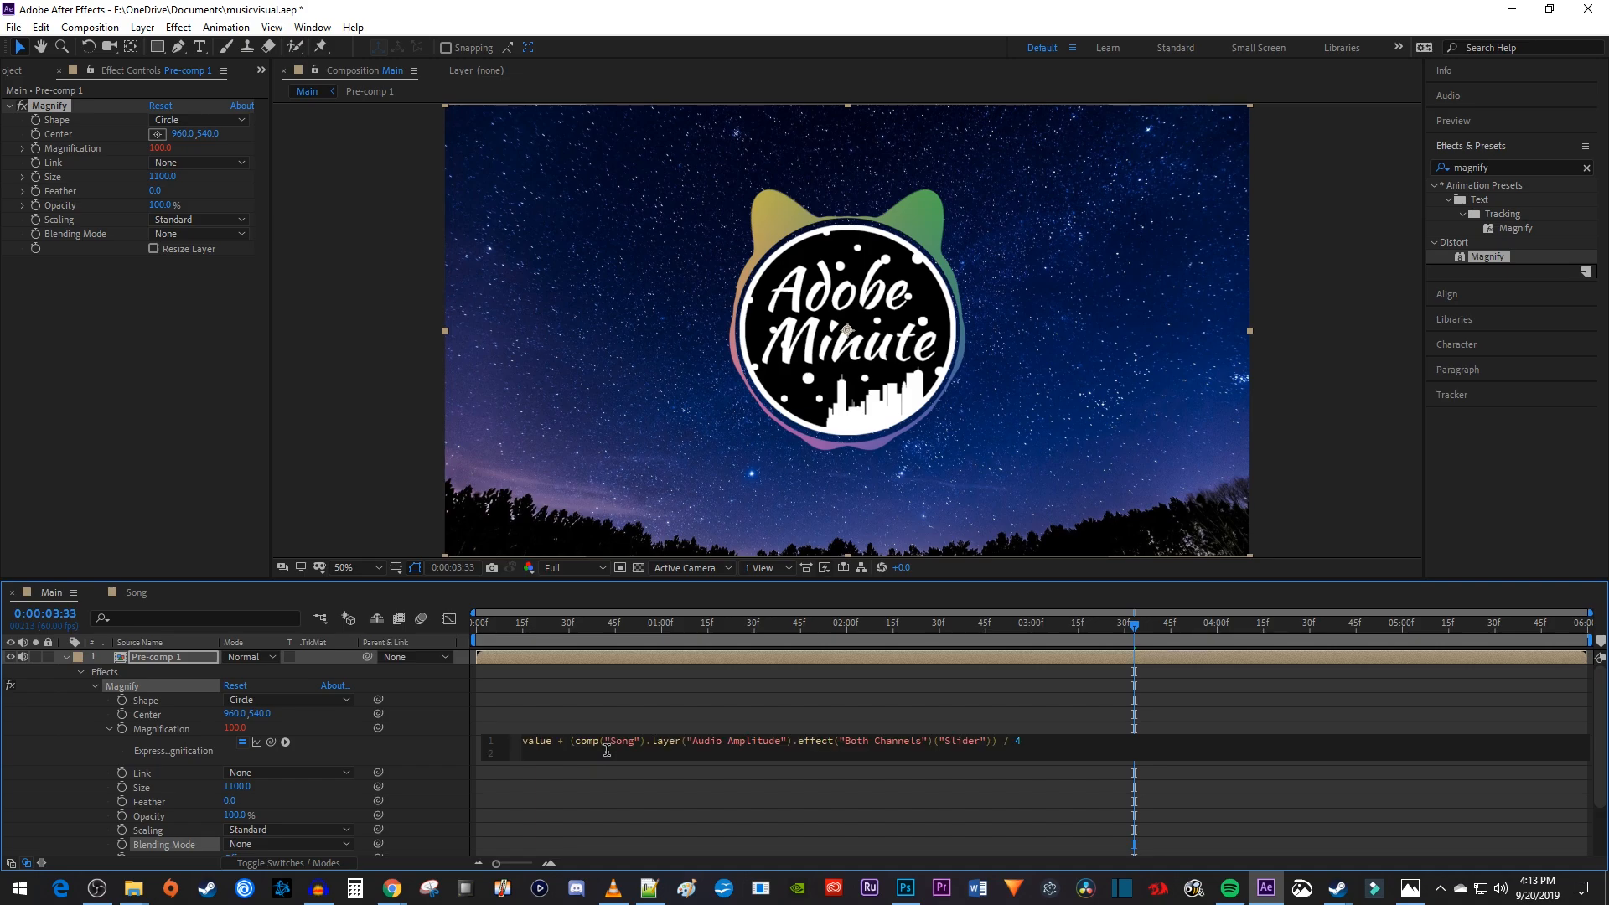